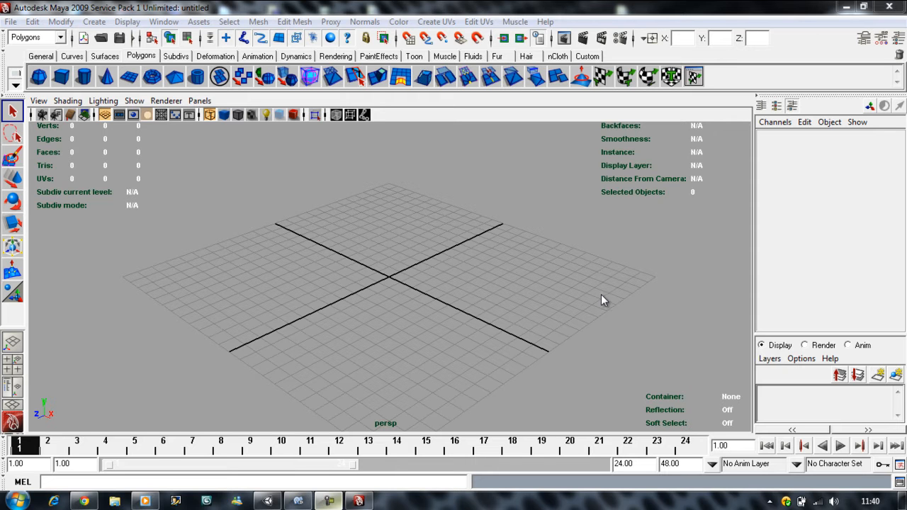
pyautogui.moveTo(584, 271)
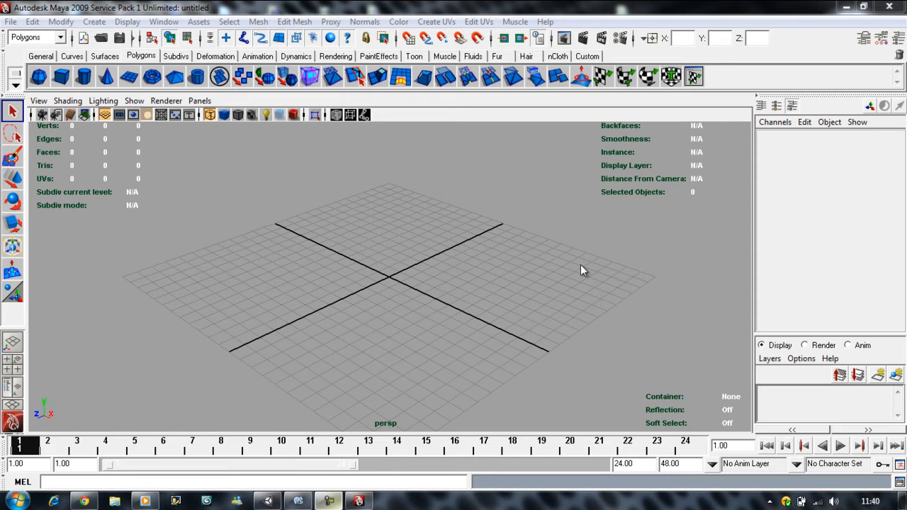
pyautogui.moveTo(376, 258)
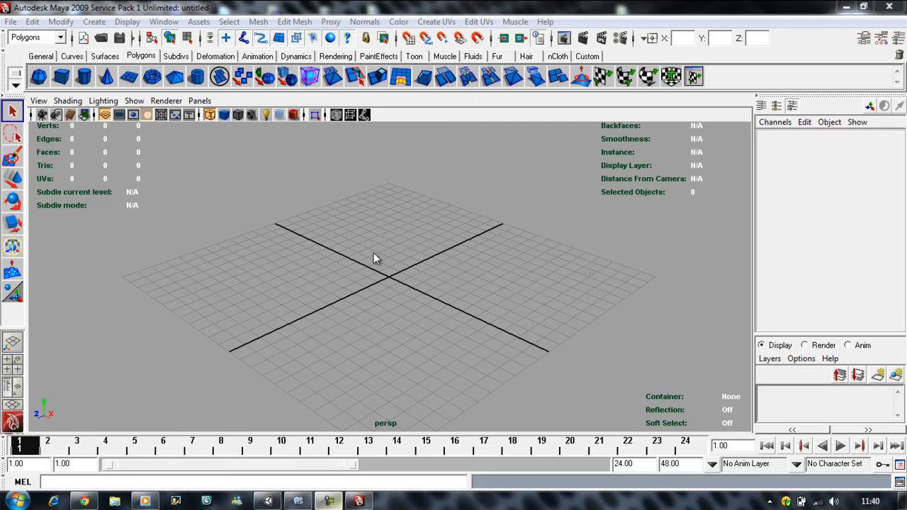
pyautogui.moveTo(319, 281)
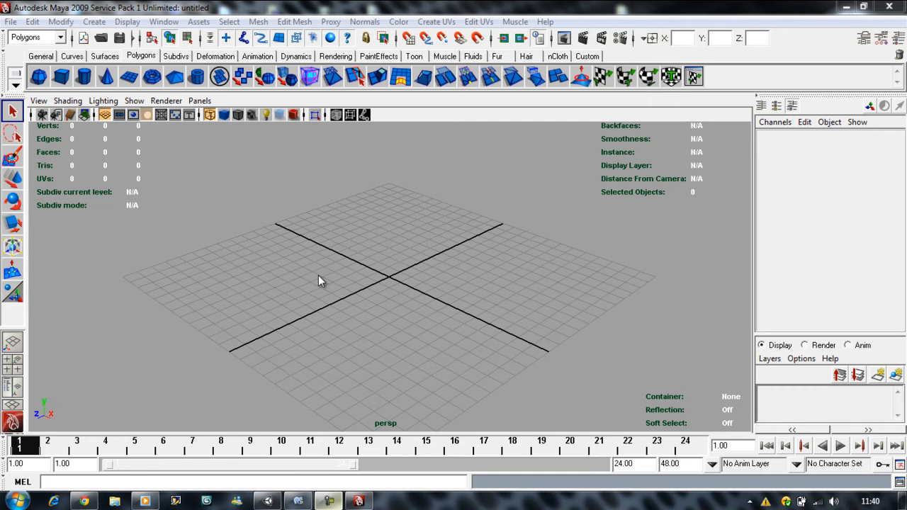
pyautogui.moveTo(819, 140)
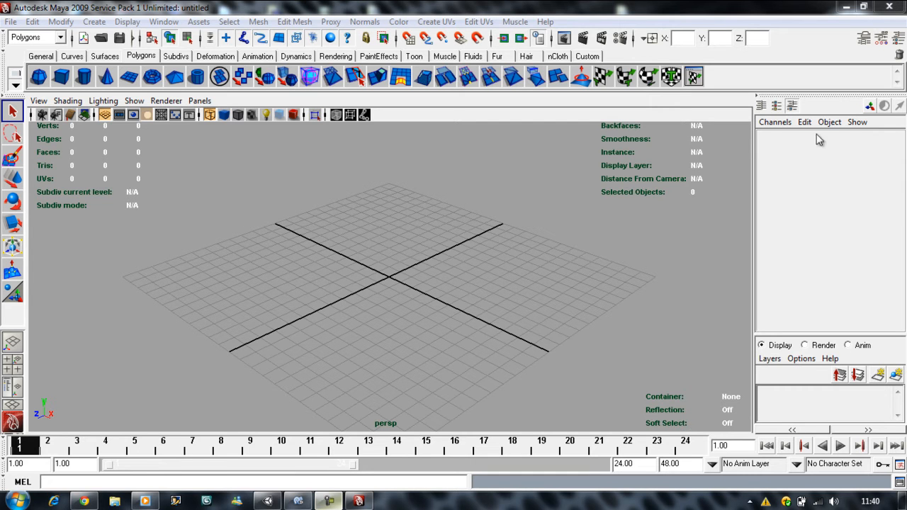
pyautogui.moveTo(850, 7)
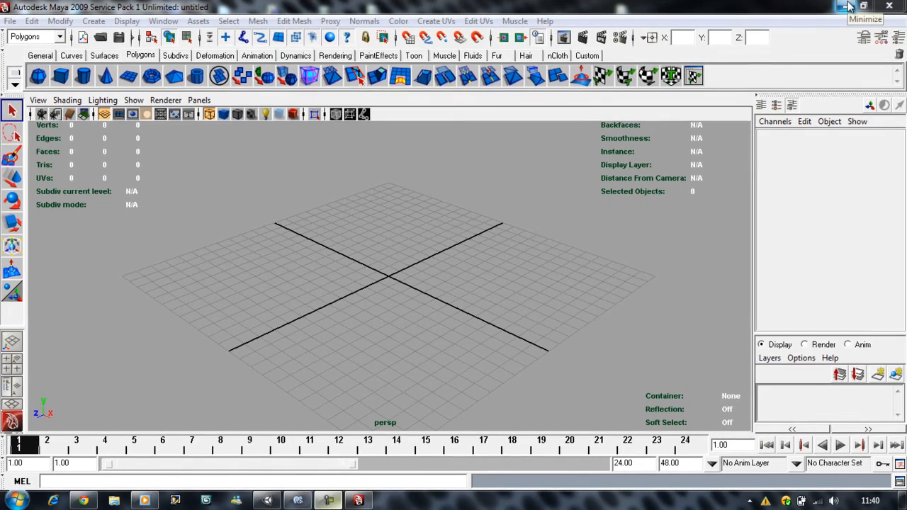
# Hide Maya and switch BadCubeOBJ's material shader to plain Diffuse
pyautogui.click(865, 6)
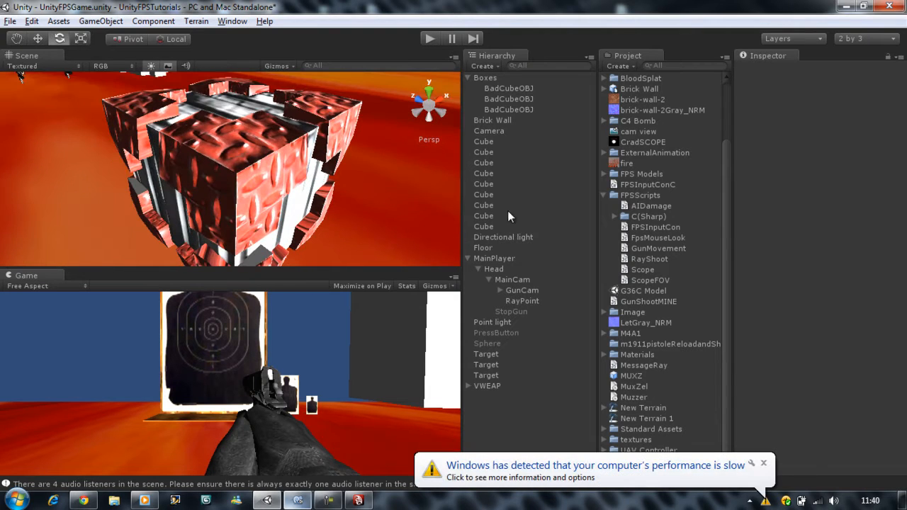
pyautogui.click(507, 99)
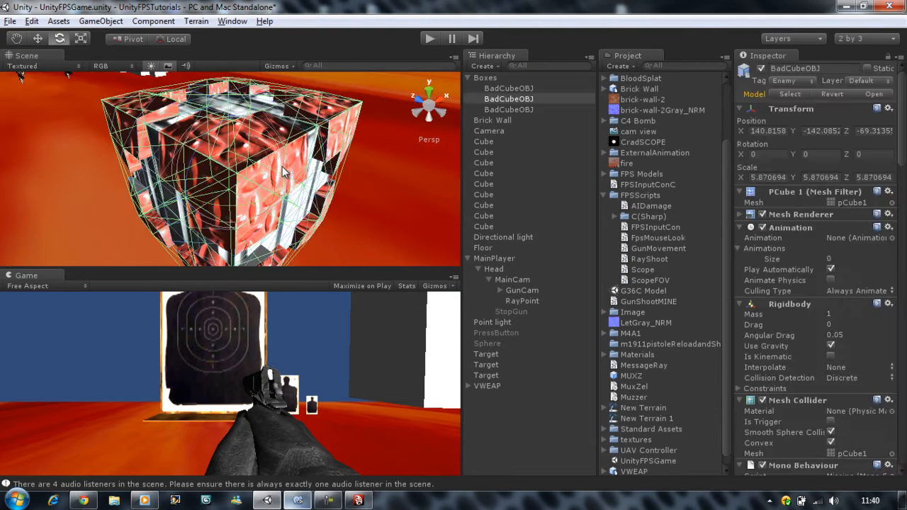
pyautogui.scroll(-3)
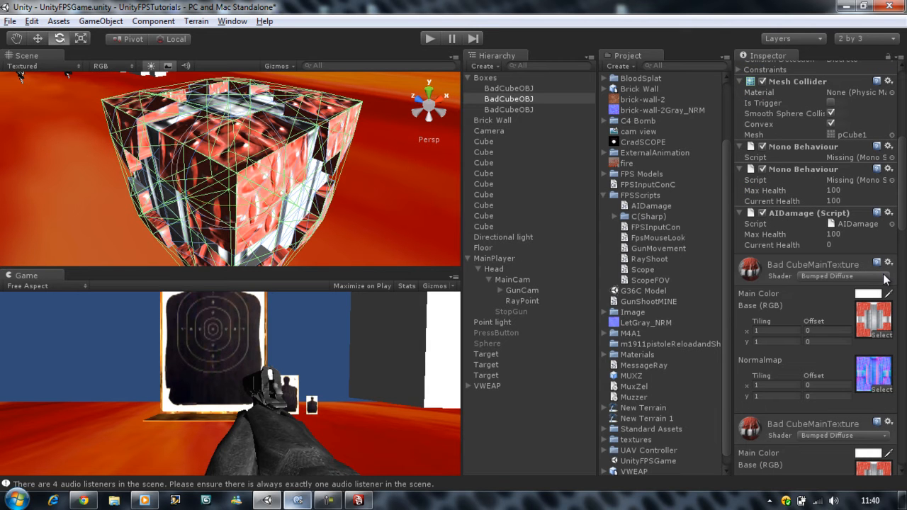
pyautogui.moveTo(900, 282)
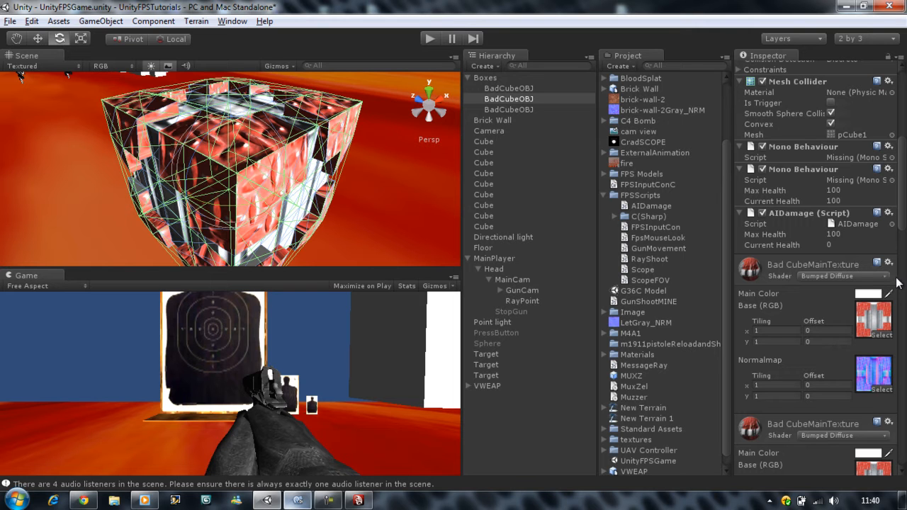
pyautogui.moveTo(894, 283)
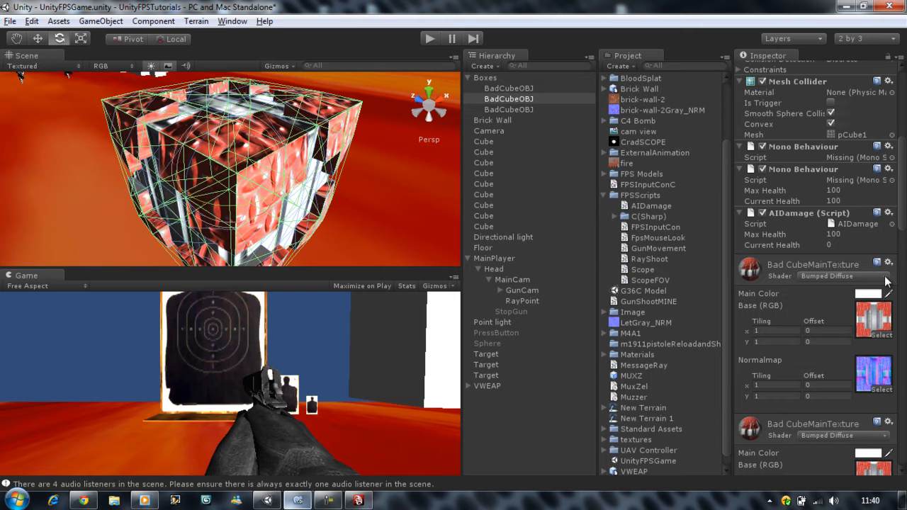
pyautogui.click(843, 275)
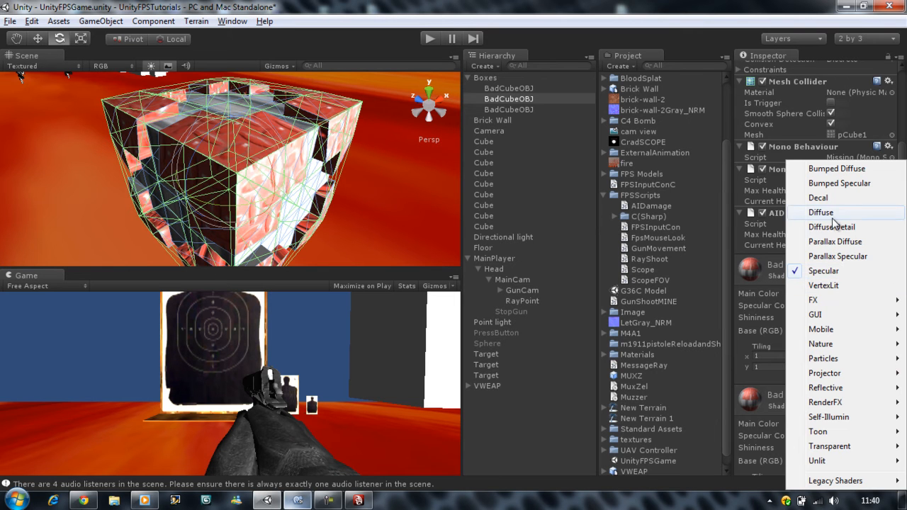
pyautogui.click(821, 212)
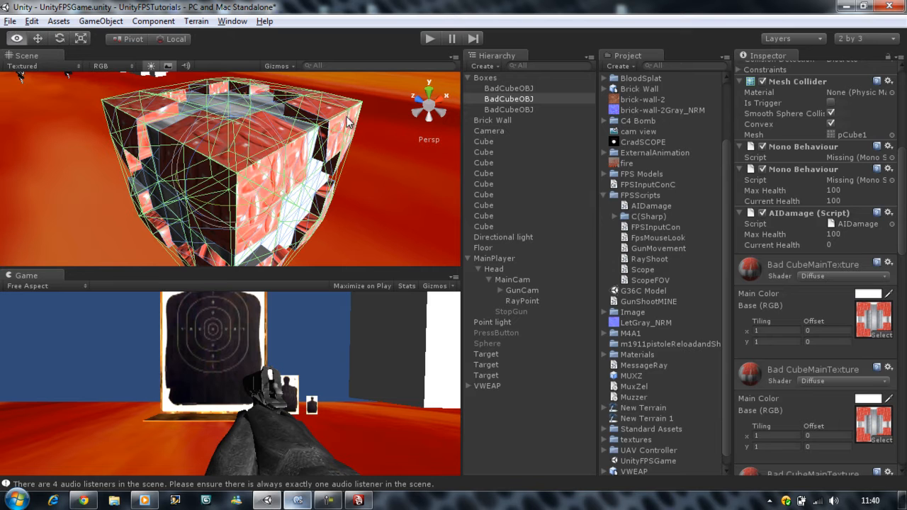
# Set the material shader back to Bumped Diffuse to compare the normal-mapped look
pyautogui.click(482, 247)
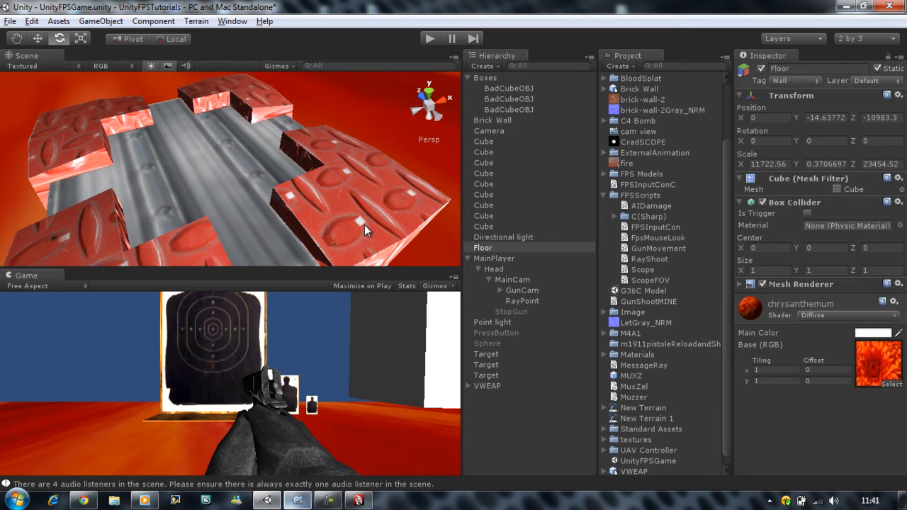
pyautogui.moveTo(414, 240)
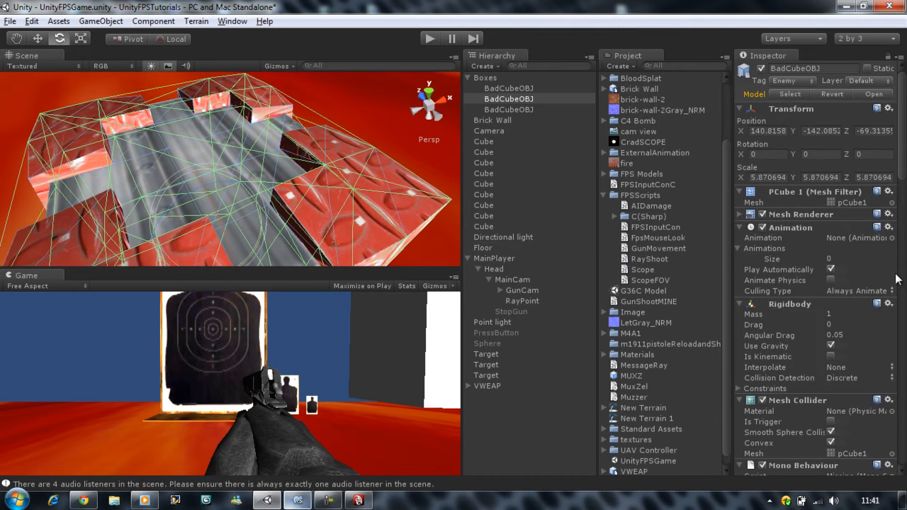
pyautogui.scroll(-3)
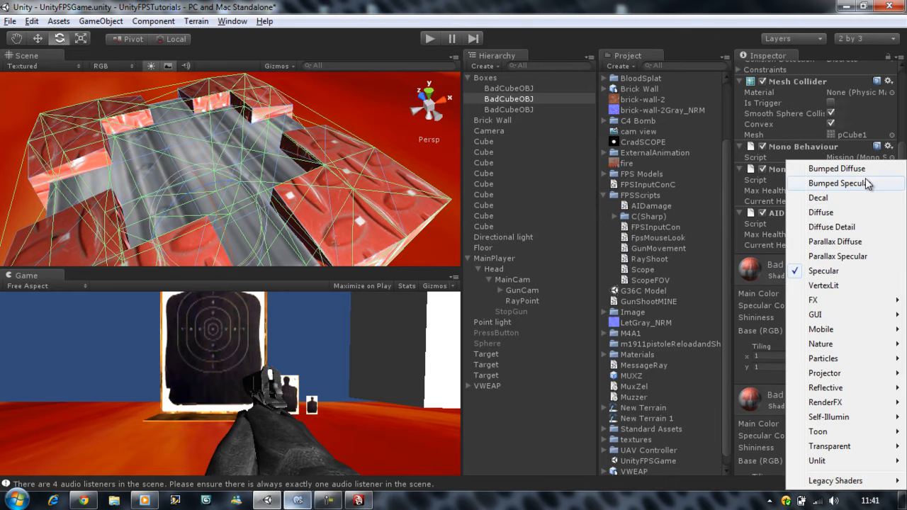
pyautogui.click(837, 169)
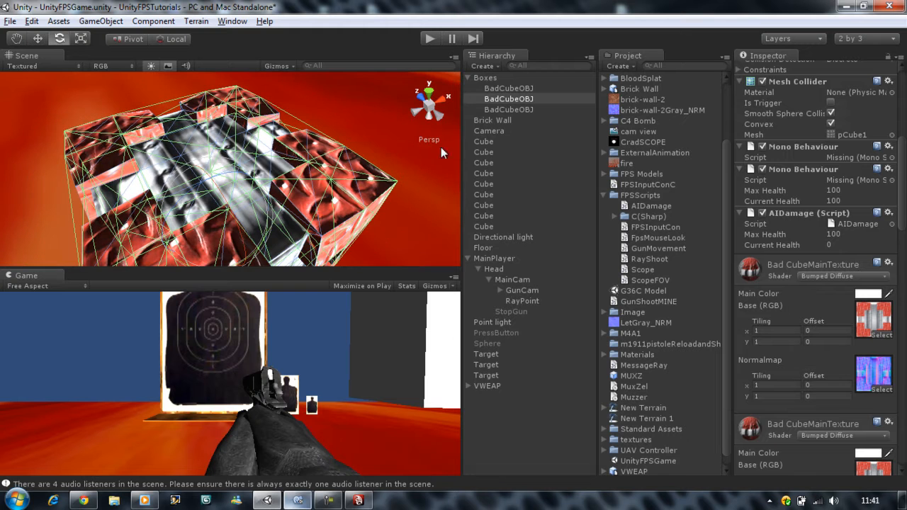
pyautogui.moveTo(124, 113)
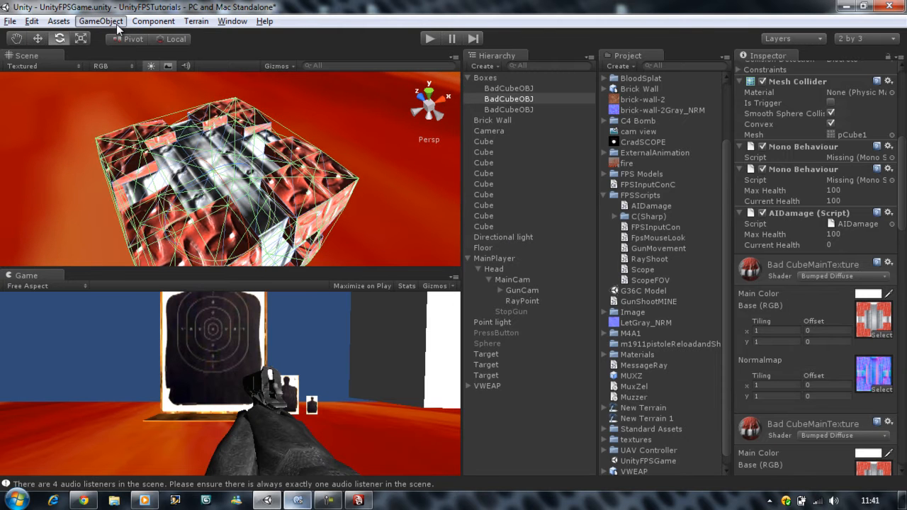
# Add a point light and raise its Range to 162.265 to light the bumped surface
pyautogui.click(99, 21)
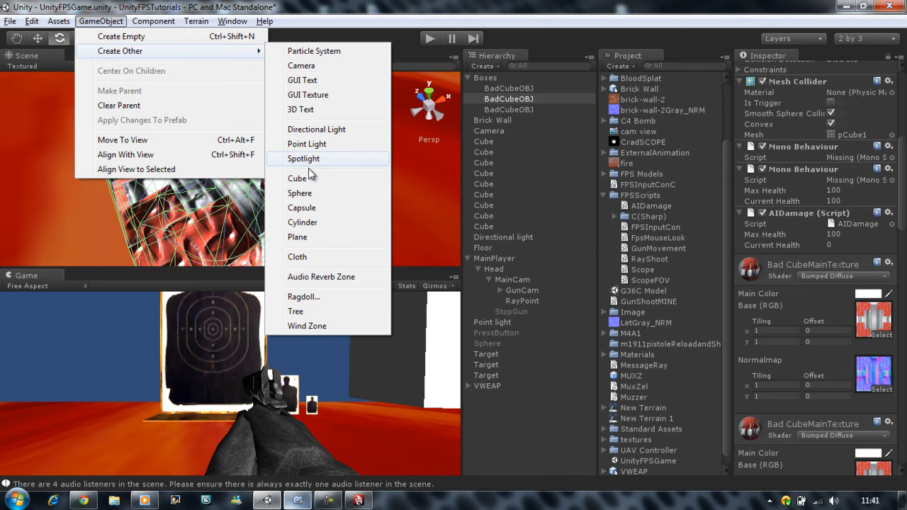
pyautogui.click(307, 145)
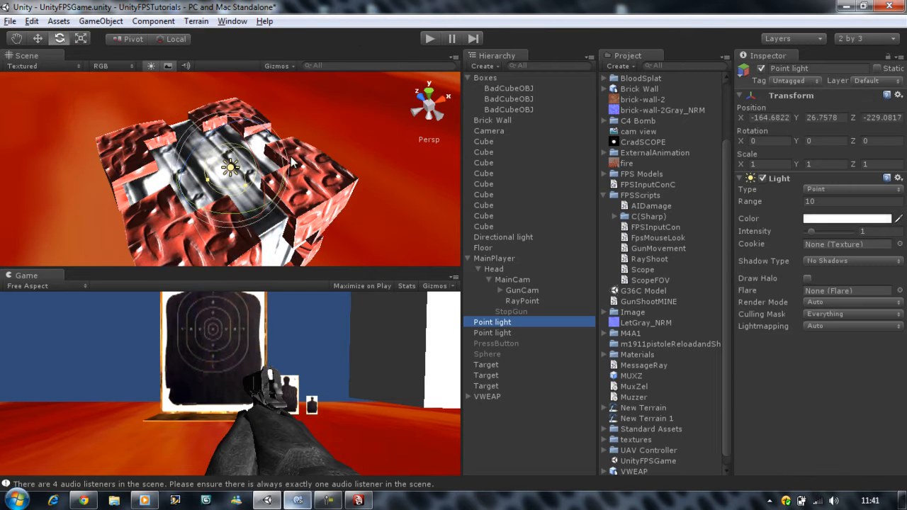
pyautogui.moveTo(811, 231); pyautogui.dragTo(834, 231)
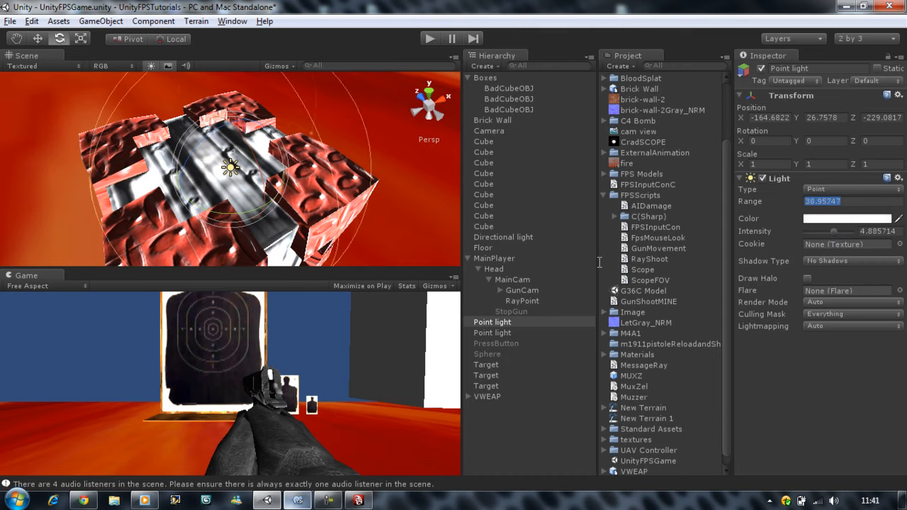
pyautogui.write('162.265')
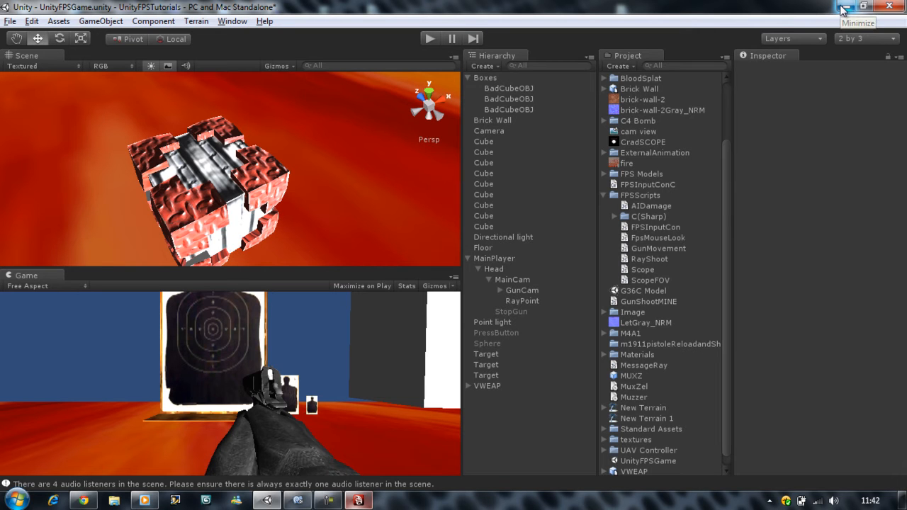
pyautogui.moveTo(845, 9)
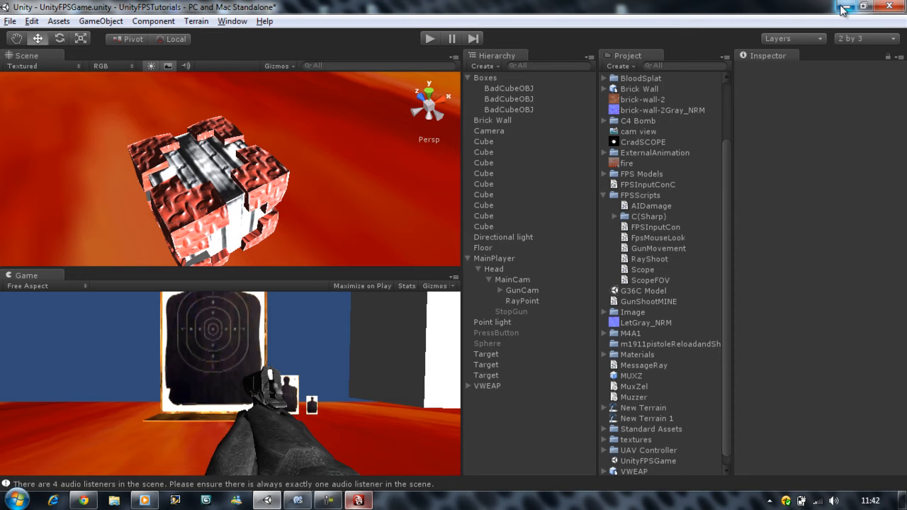
# Return to Maya and draw out a polygon cube, raising it into a tall thin wall slab
pyautogui.click(865, 6)
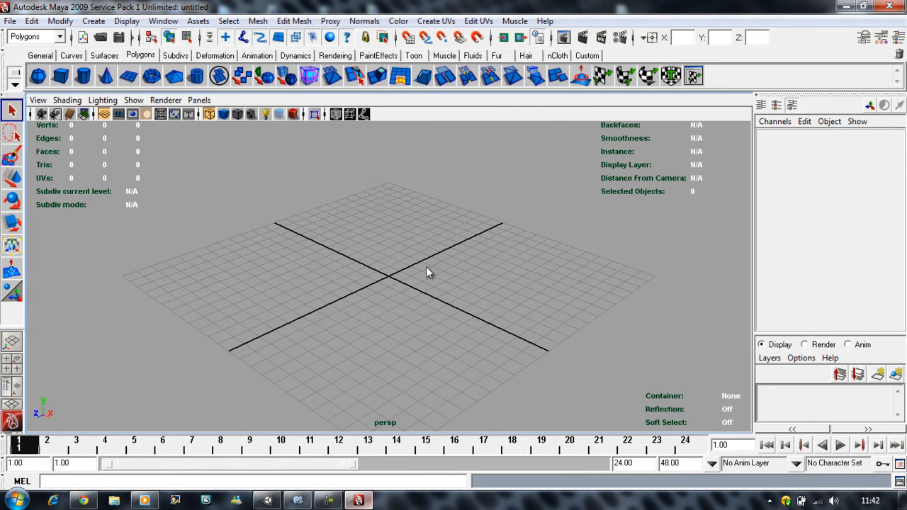
pyautogui.moveTo(427, 261)
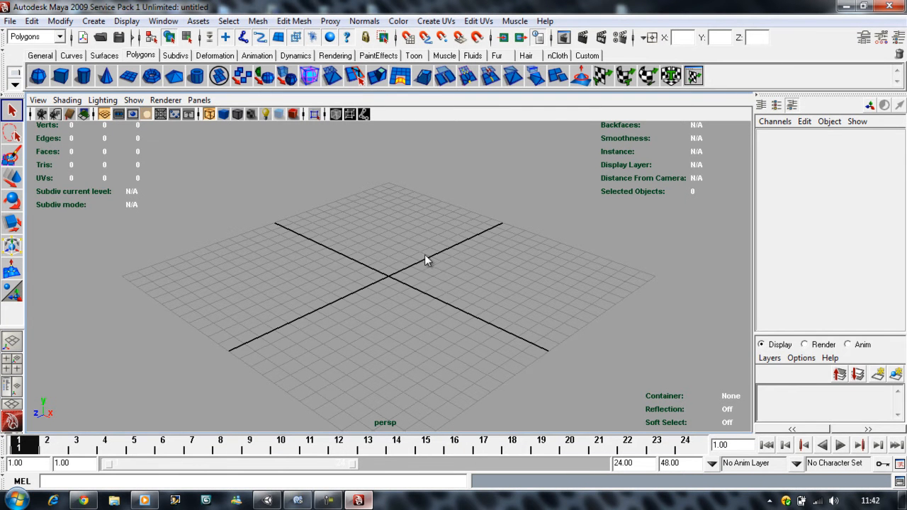
pyautogui.moveTo(62, 76)
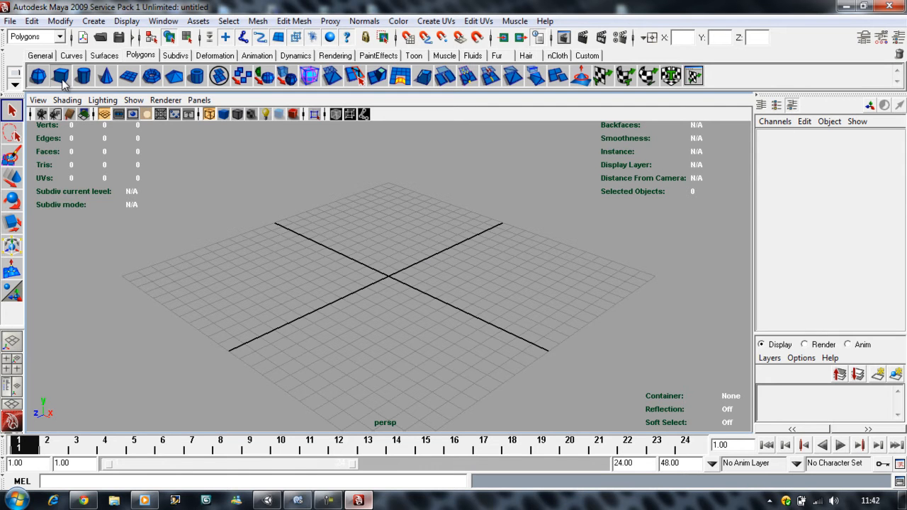
pyautogui.click(60, 77)
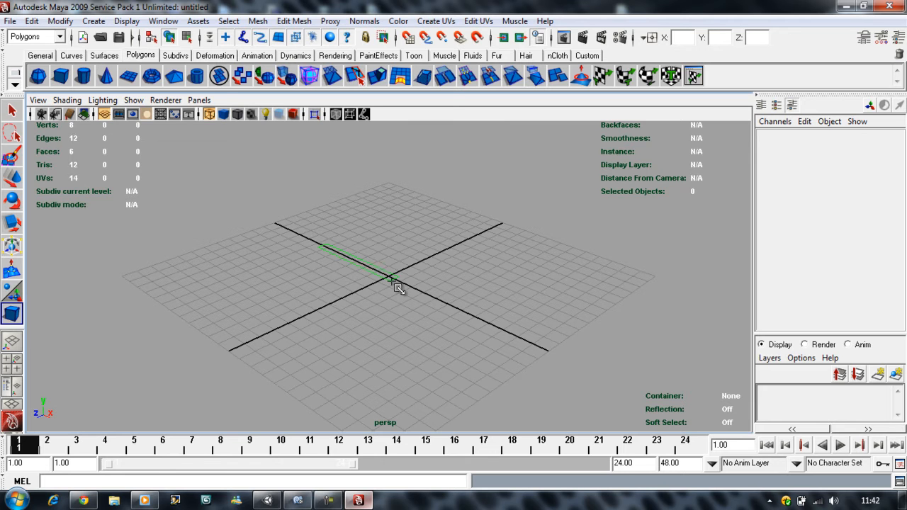
pyautogui.moveTo(400, 289); pyautogui.dragTo(395, 385)
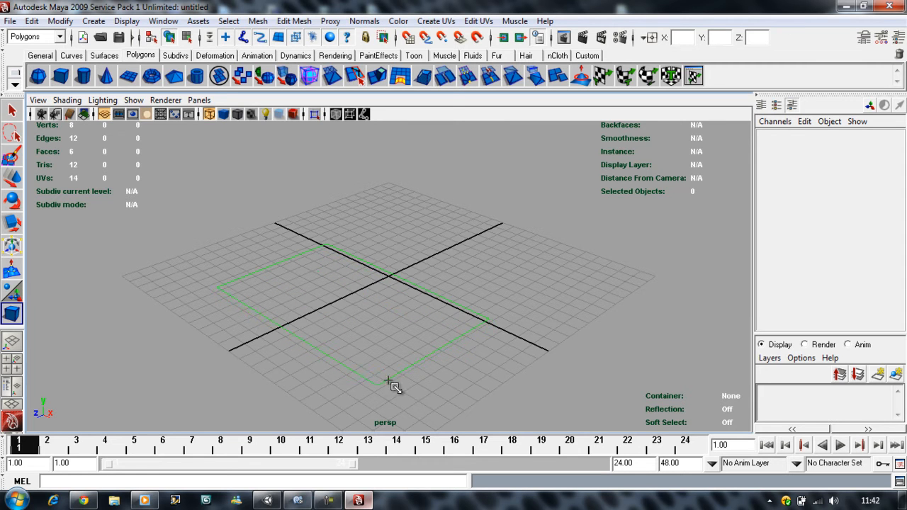
pyautogui.moveTo(394, 386); pyautogui.dragTo(480, 286)
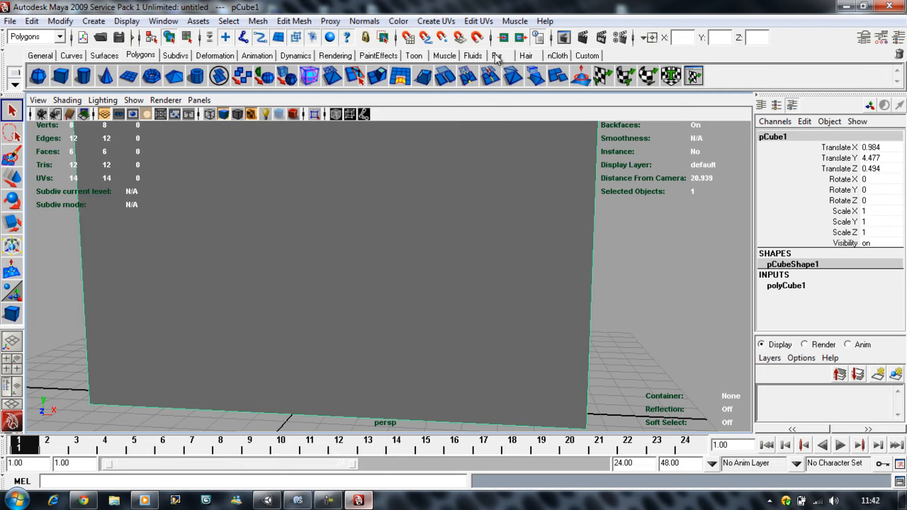
# Apply a cylindrical UV projection to the wall and orbit to check it
pyautogui.click(435, 22)
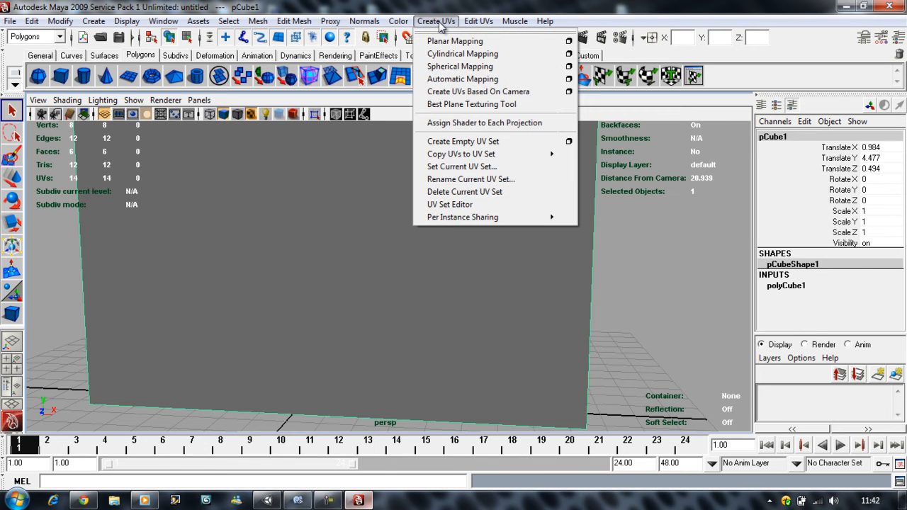
pyautogui.moveTo(462, 80)
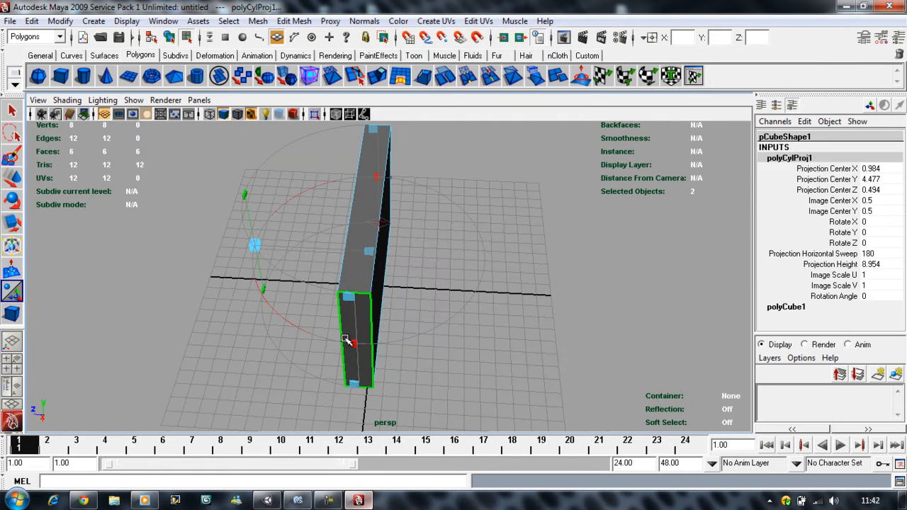
pyautogui.moveTo(346, 339); pyautogui.dragTo(479, 301)
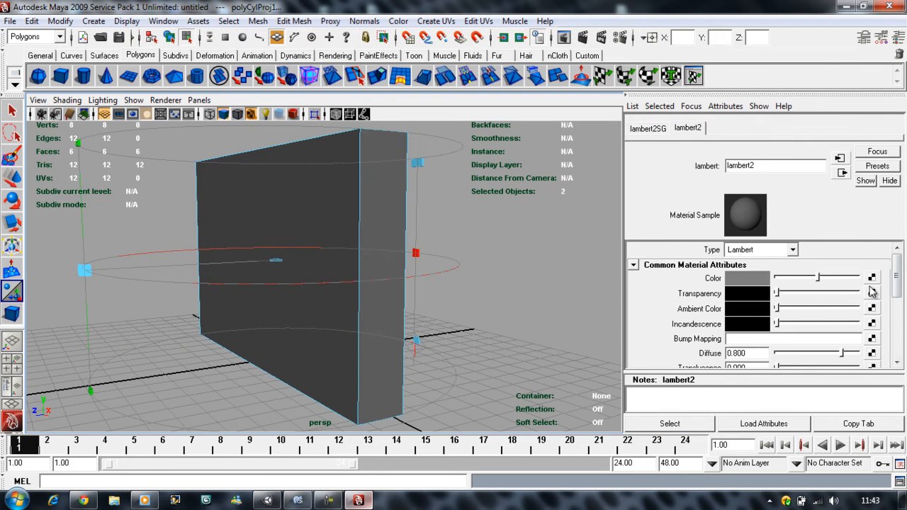
pyautogui.moveTo(791, 292)
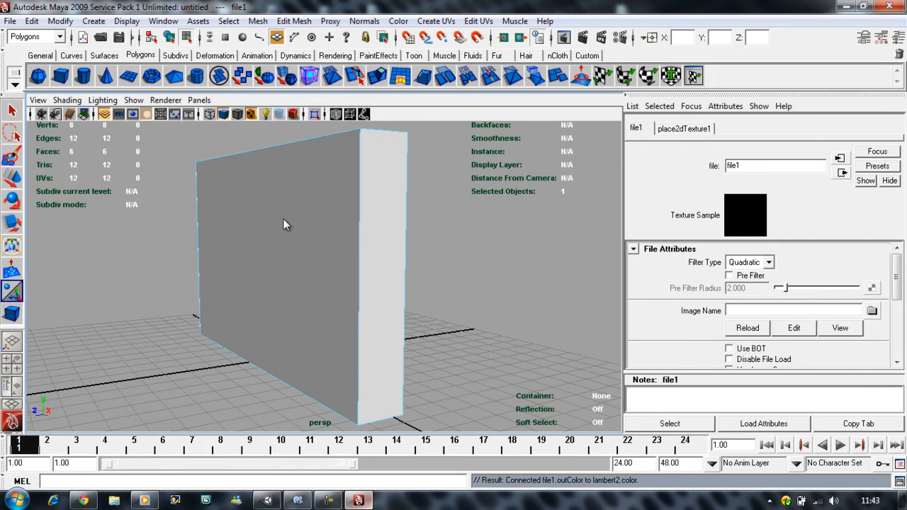
# Load brick-wall-2.jpg from the Desktop as the lambert2 material's colour map
pyautogui.click(872, 310)
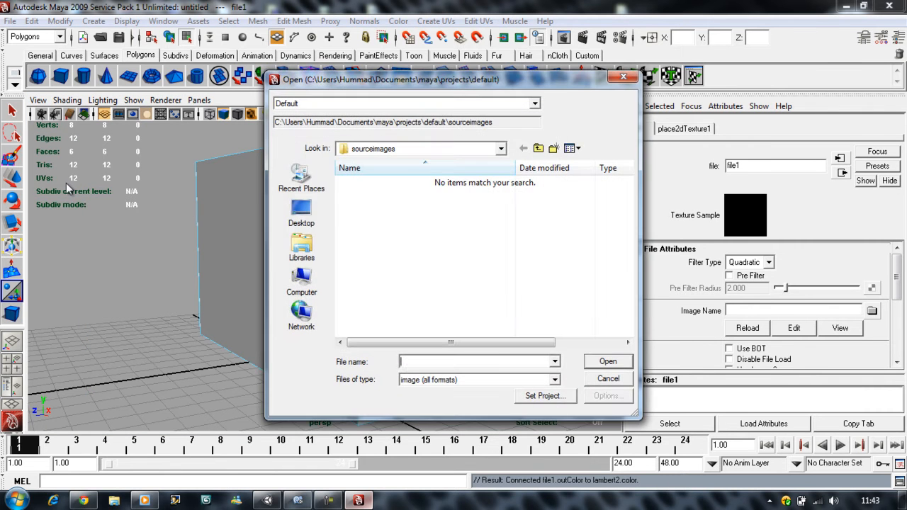
pyautogui.click(300, 210)
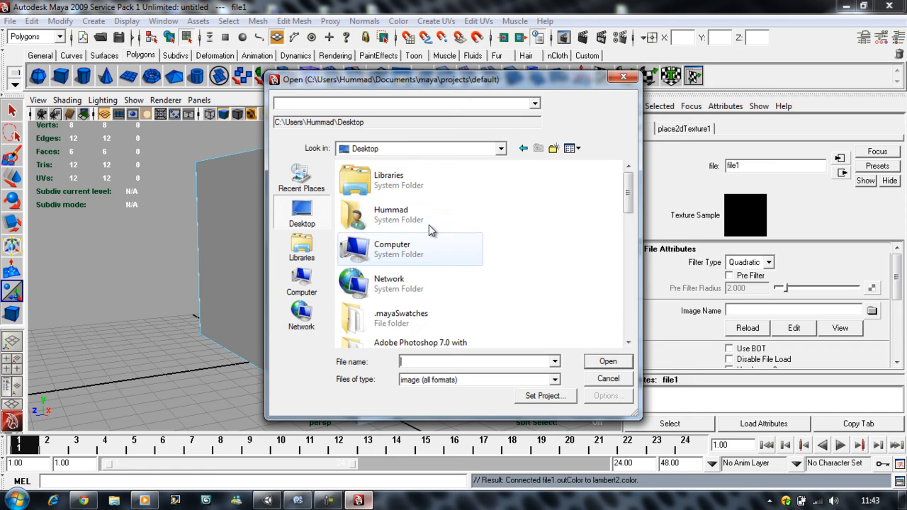
pyautogui.click(395, 176)
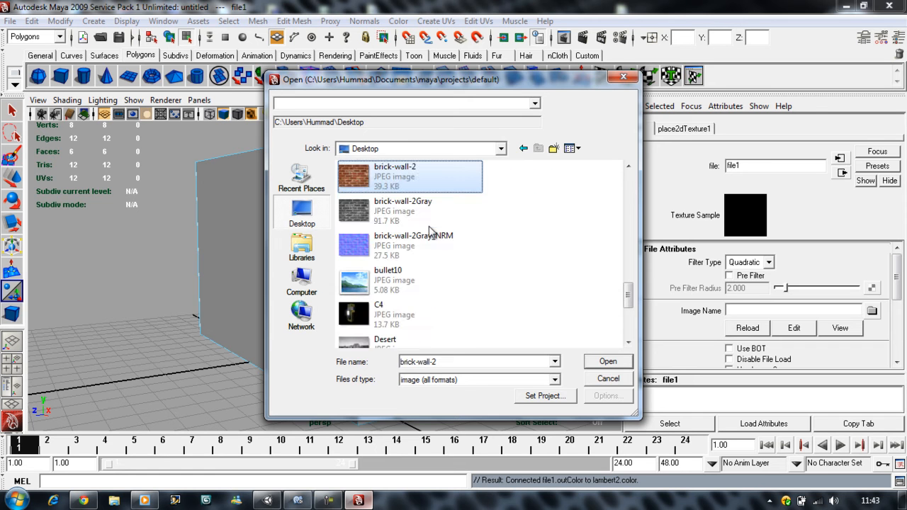
pyautogui.click(607, 362)
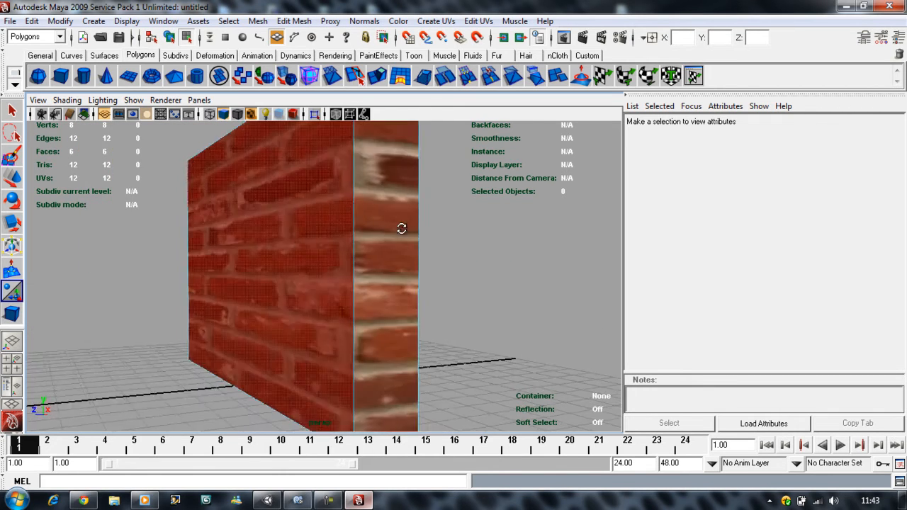
# Save the scene to the Desktop as brick-wall.mb
pyautogui.moveTo(402, 228); pyautogui.dragTo(489, 261)
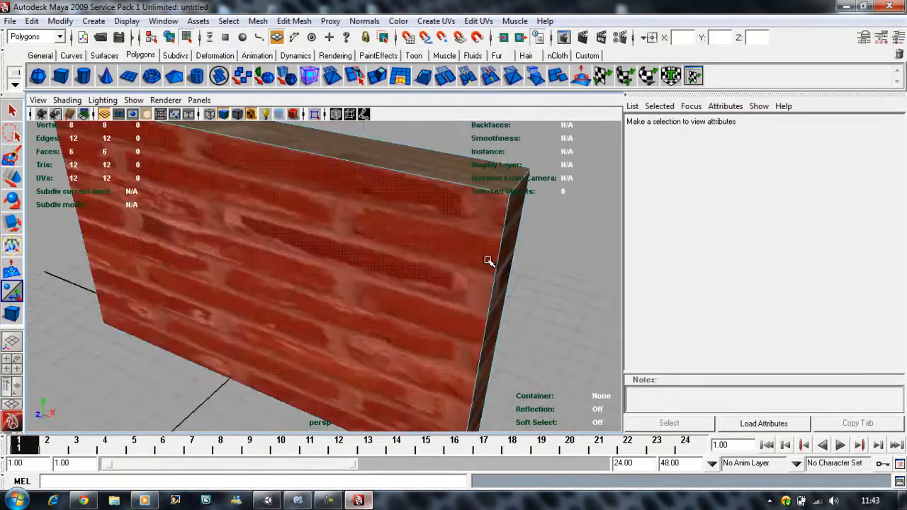
pyautogui.click(10, 21)
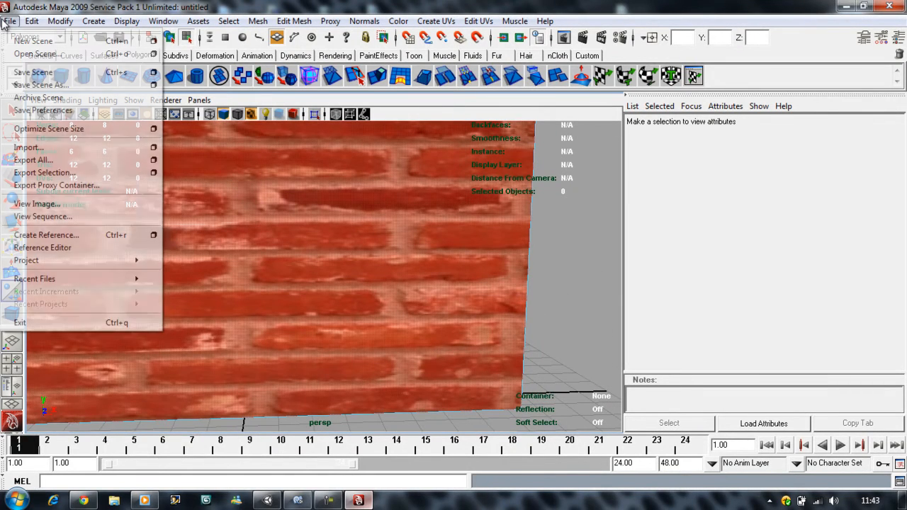
pyautogui.moveTo(40, 85)
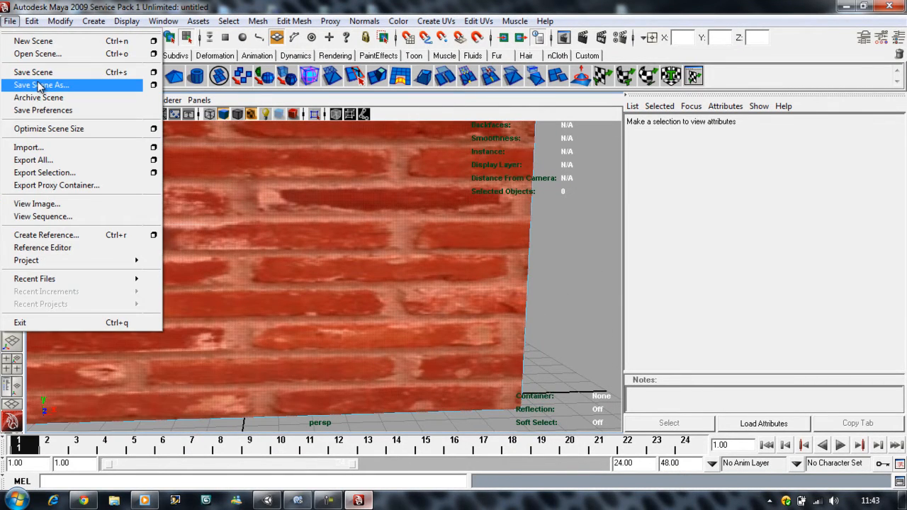
pyautogui.click(40, 85)
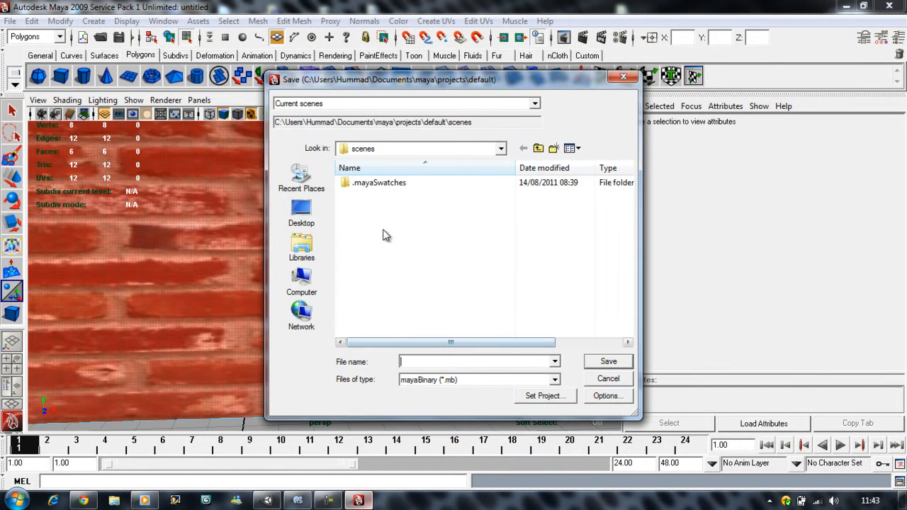
pyautogui.click(301, 211)
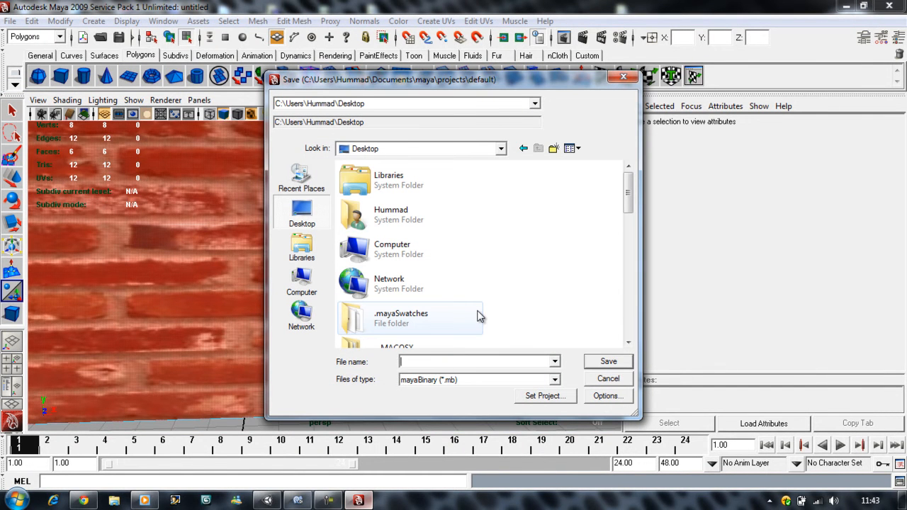
pyautogui.write('Bric')
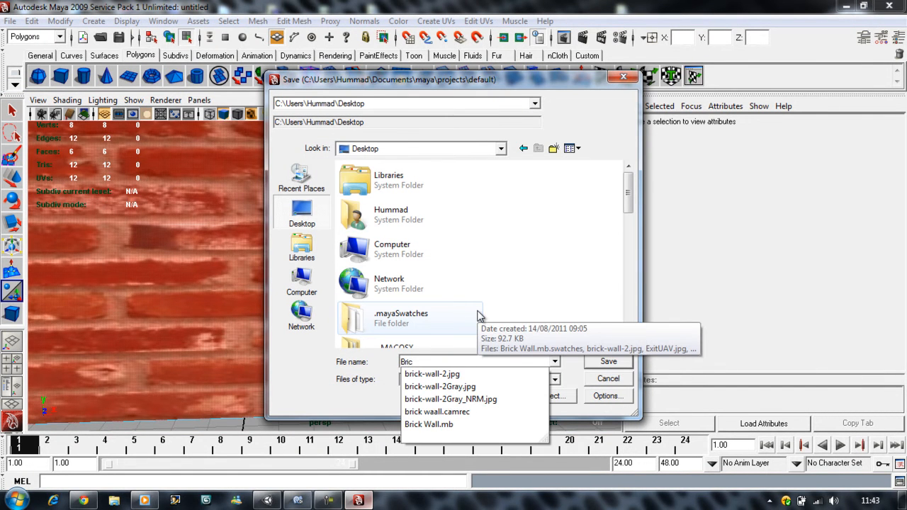
pyautogui.click(431, 375)
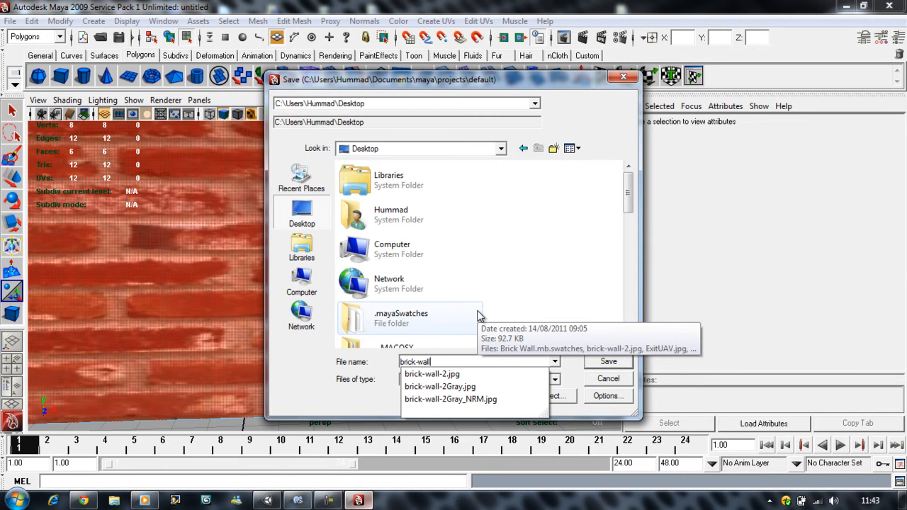
pyautogui.click(607, 362)
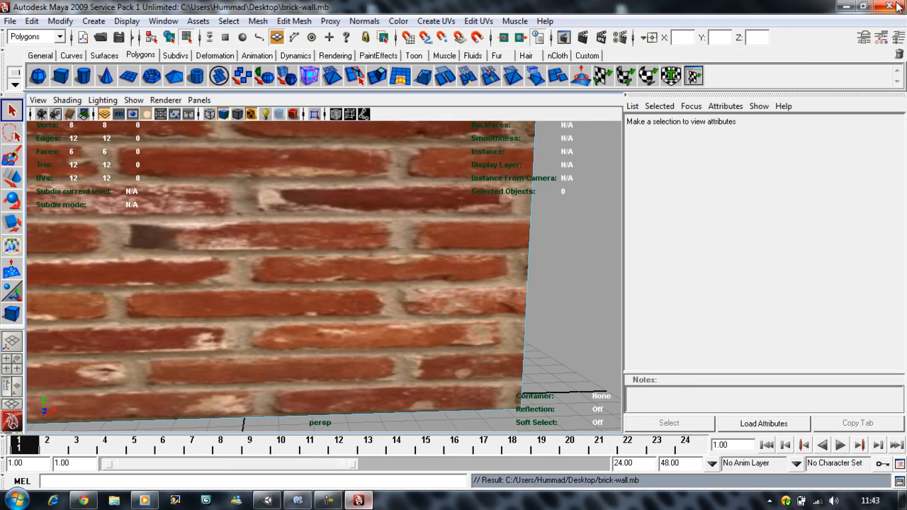
pyautogui.moveTo(495, 151)
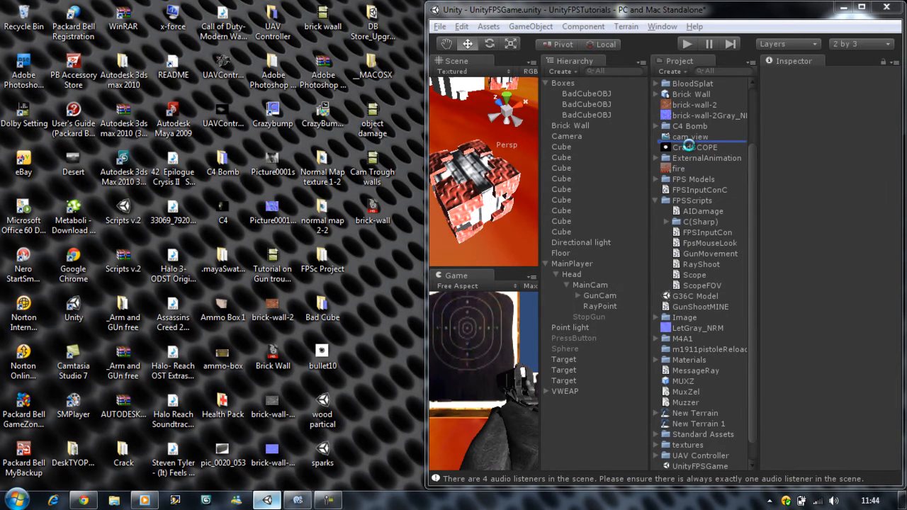
# Maximise Unity and inspect the Brick Wall asset and its brick-wall material
pyautogui.click(695, 148)
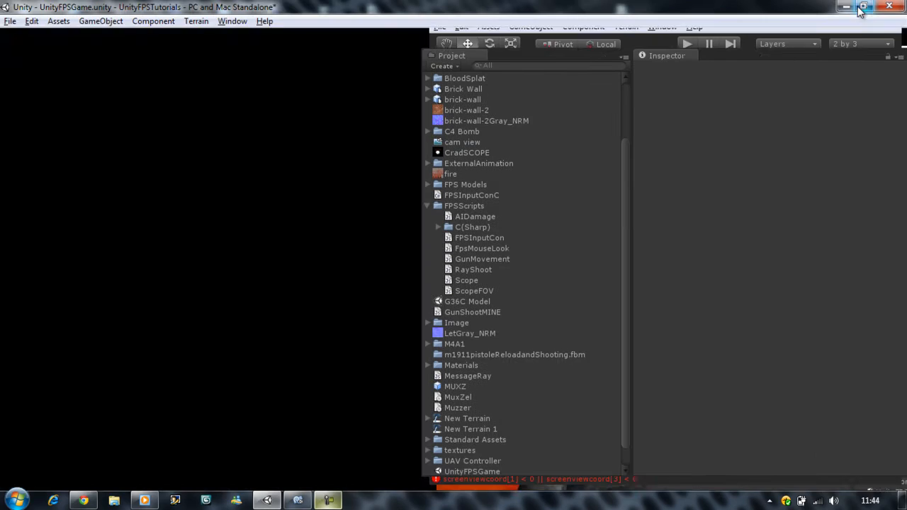
pyautogui.click(862, 7)
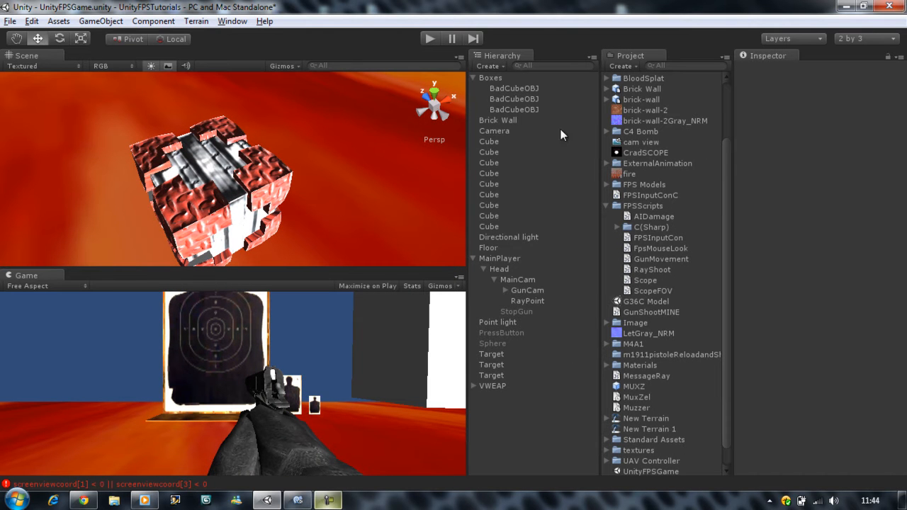
pyautogui.moveTo(658, 102)
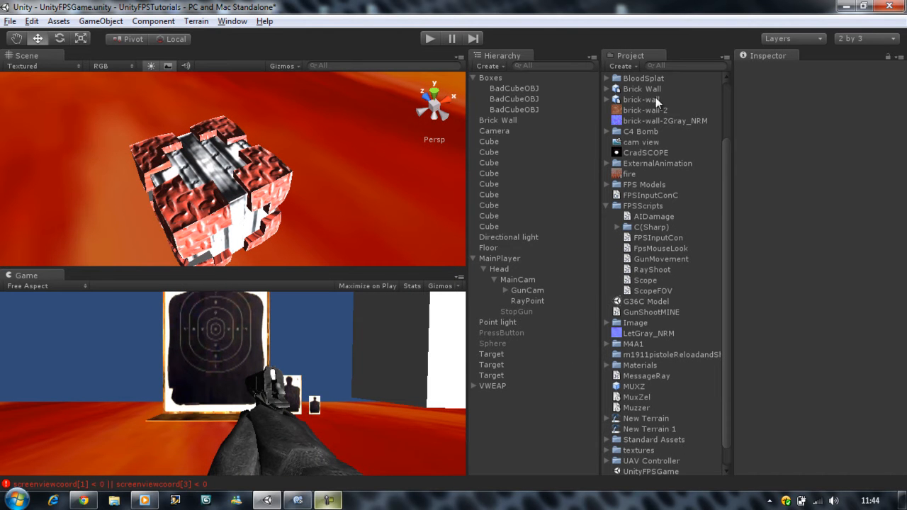
pyautogui.click(640, 88)
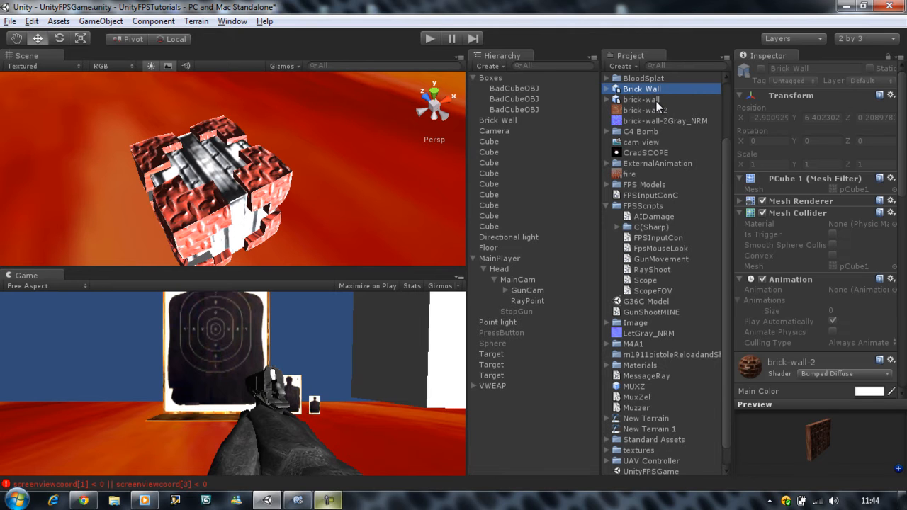
pyautogui.click(641, 99)
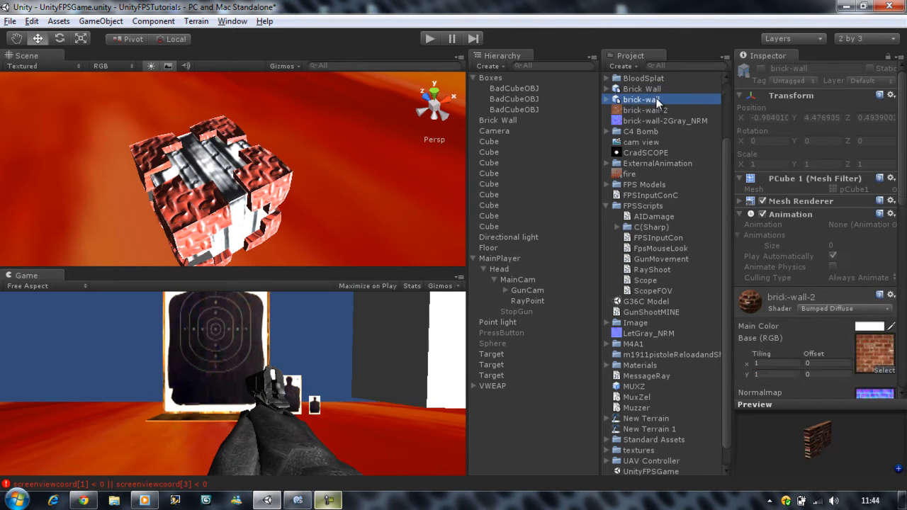
pyautogui.moveTo(811, 88)
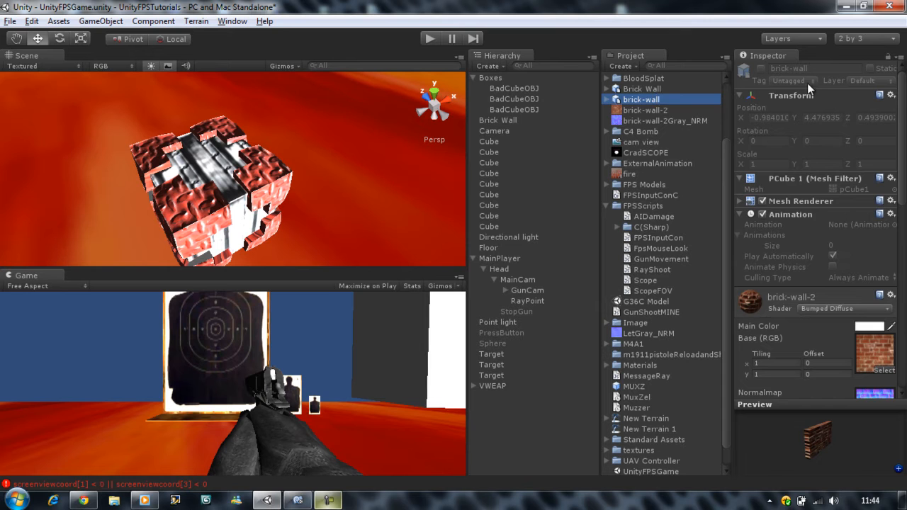
pyautogui.click(640, 88)
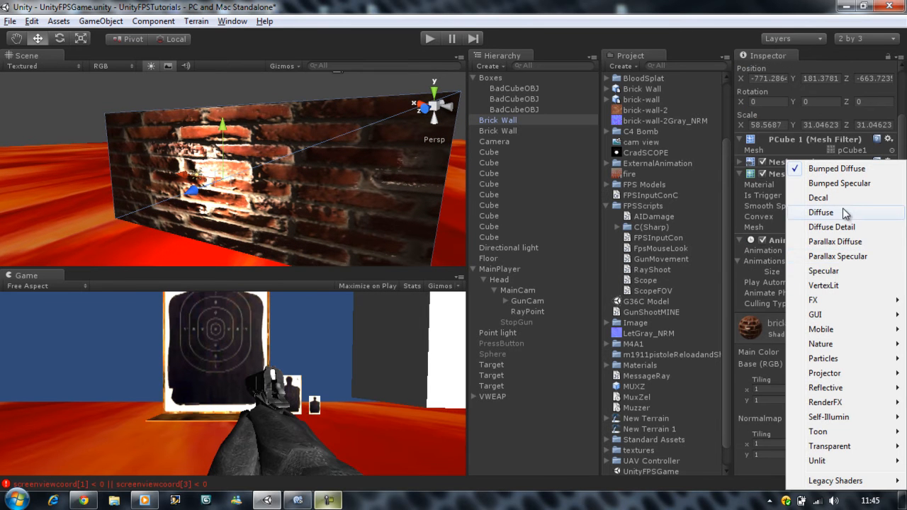
# Change the brick wall material's shader from Bumped Diffuse to Diffuse
pyautogui.click(821, 213)
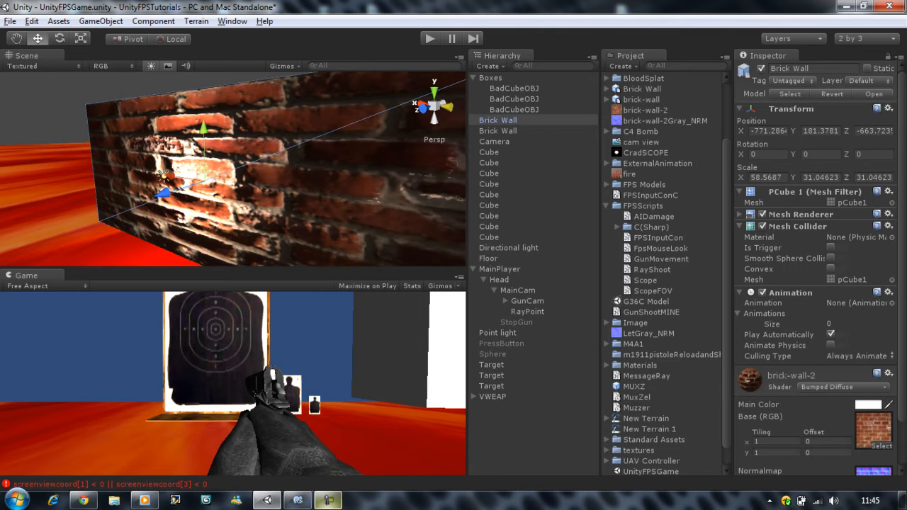
pyautogui.click(844, 387)
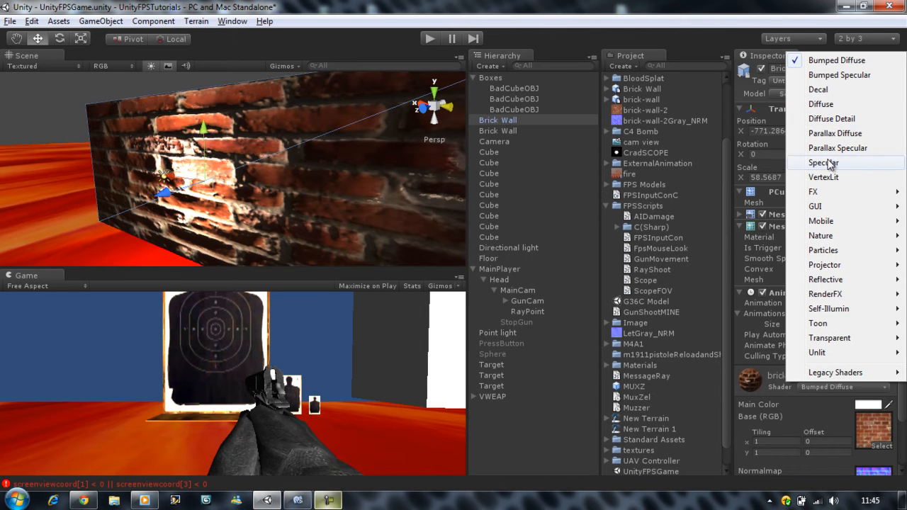
pyautogui.click(820, 103)
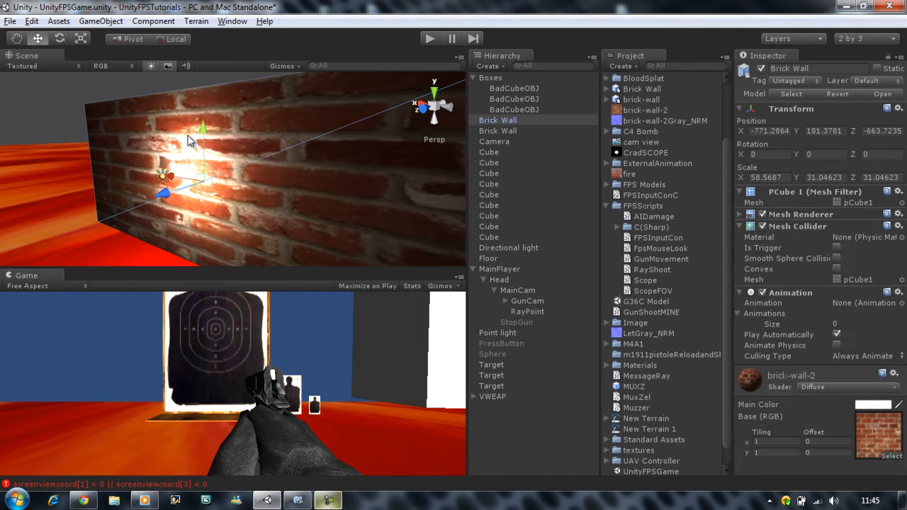
pyautogui.moveTo(374, 207)
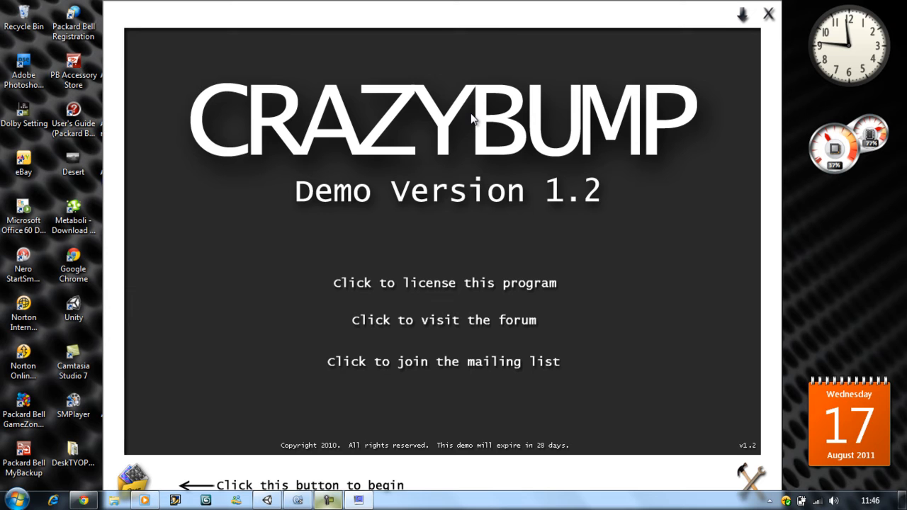
pyautogui.moveTo(550, 73)
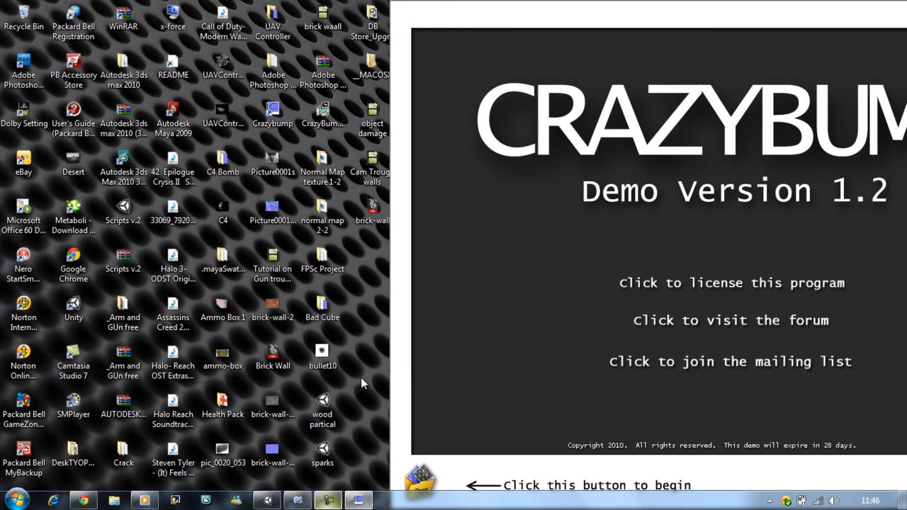
pyautogui.moveTo(368, 375)
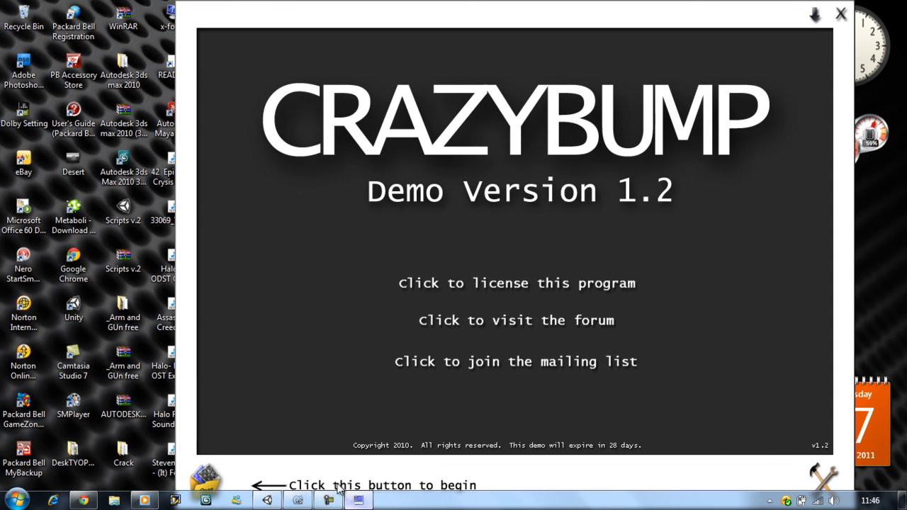
pyautogui.moveTo(206, 475)
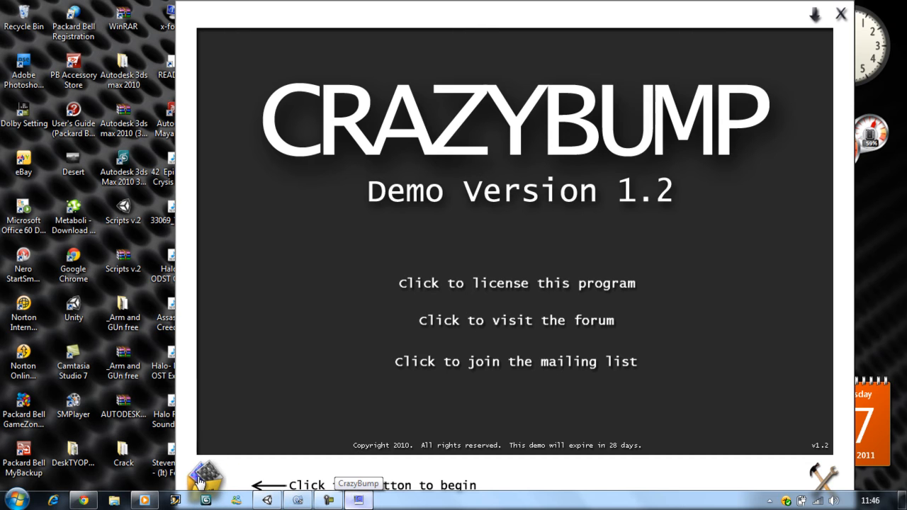
# Open the brick-wall-2Gray photograph from the Desktop as the source image
pyautogui.click(204, 479)
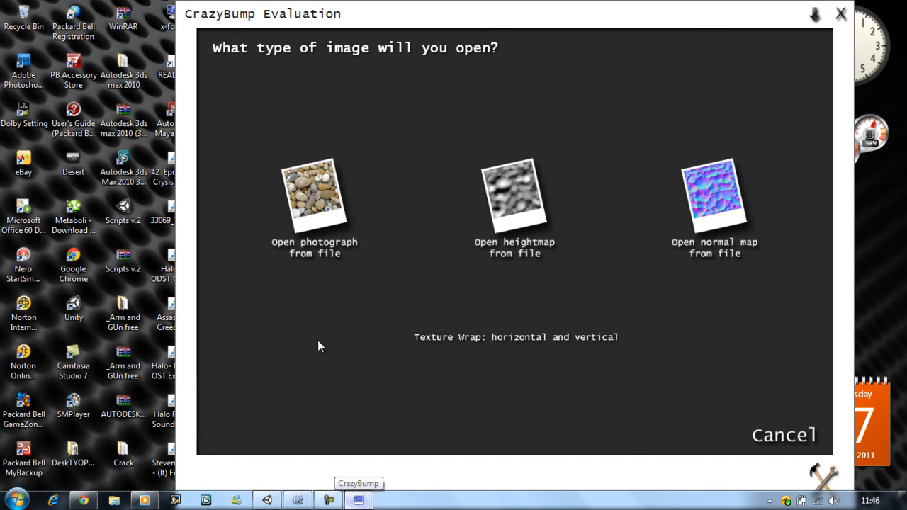
pyautogui.moveTo(490, 275)
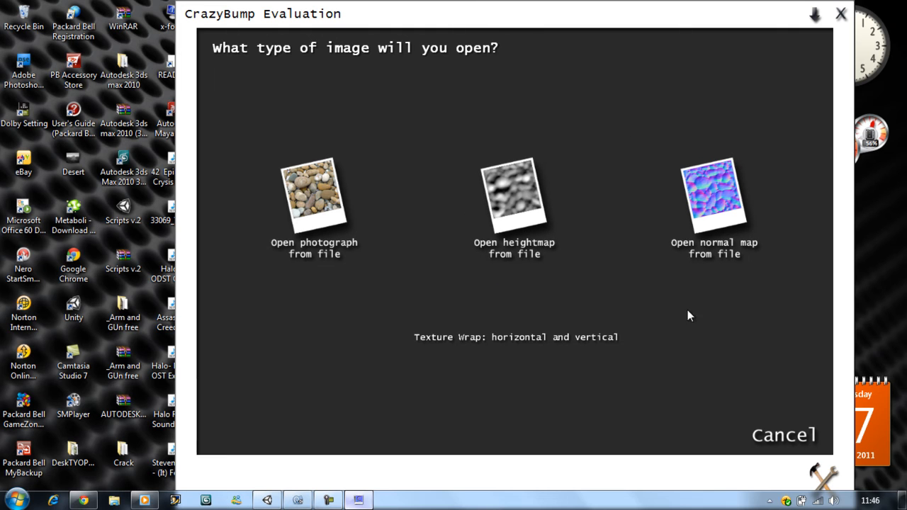
pyautogui.moveTo(337, 226)
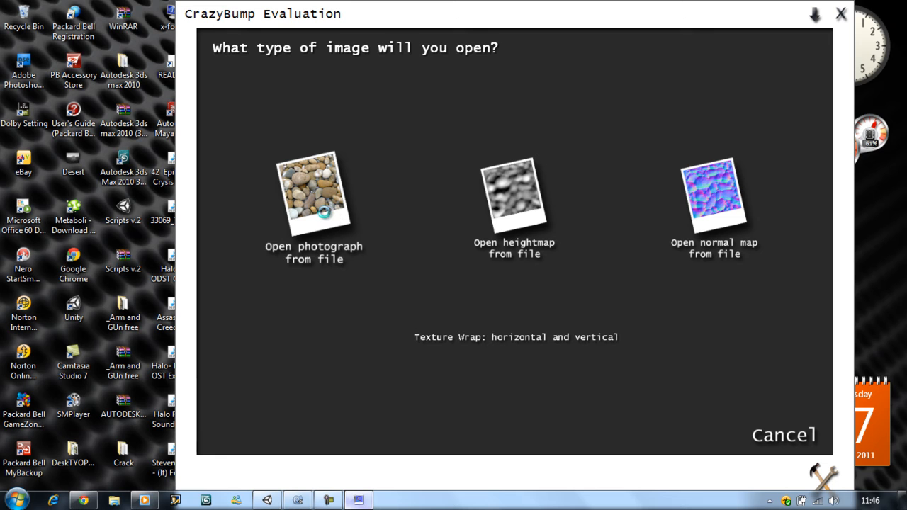
pyautogui.moveTo(329, 215)
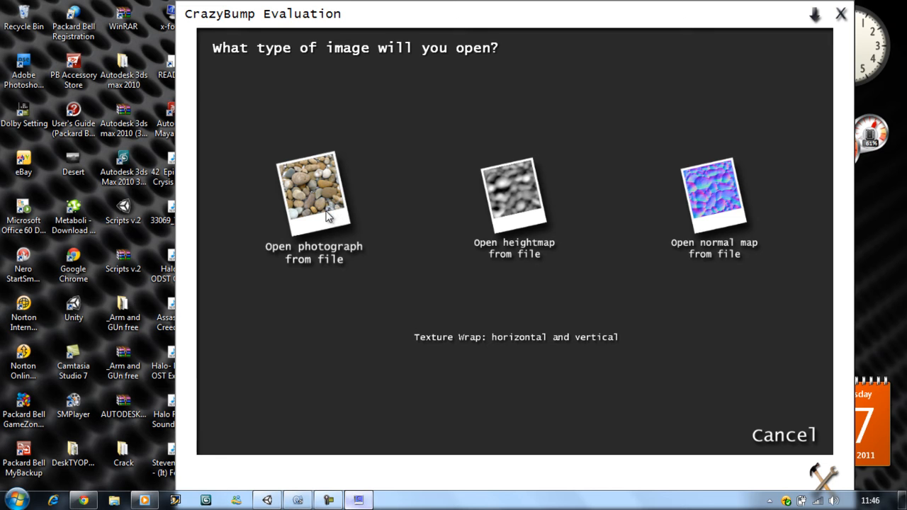
pyautogui.click(313, 206)
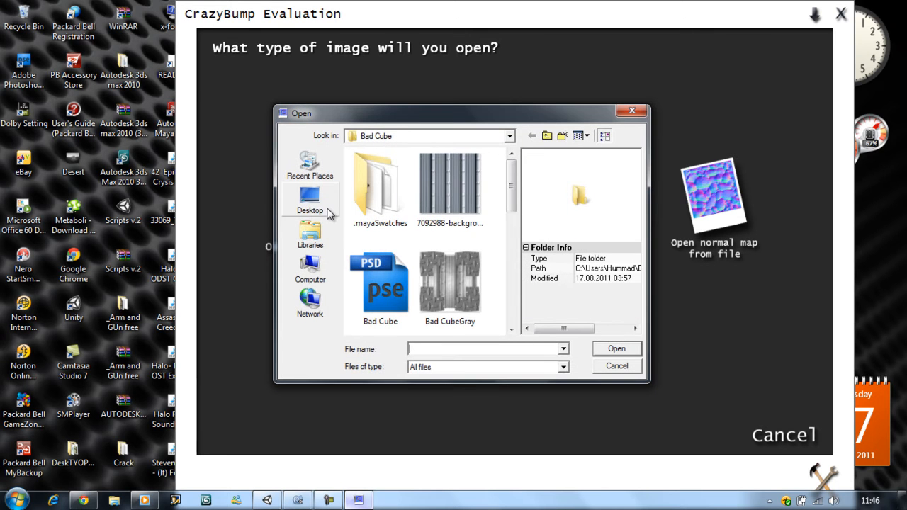
pyautogui.click(309, 201)
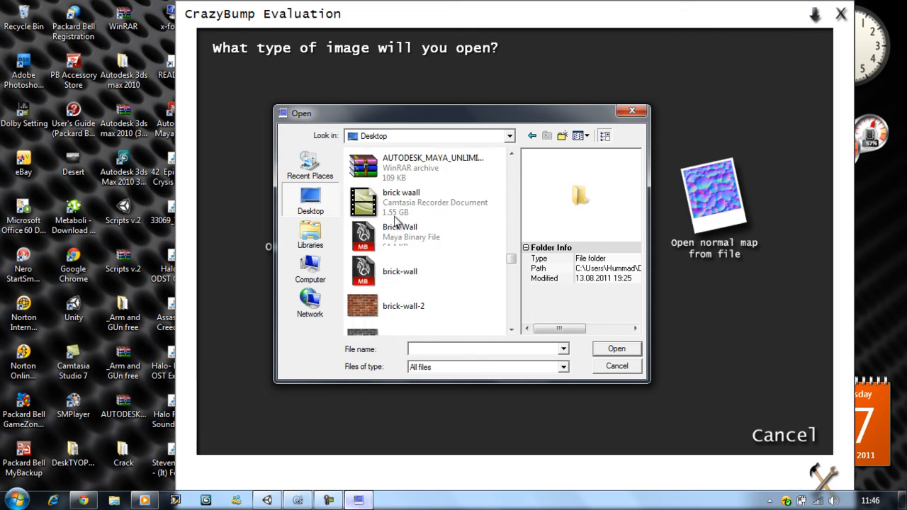
pyautogui.click(411, 251)
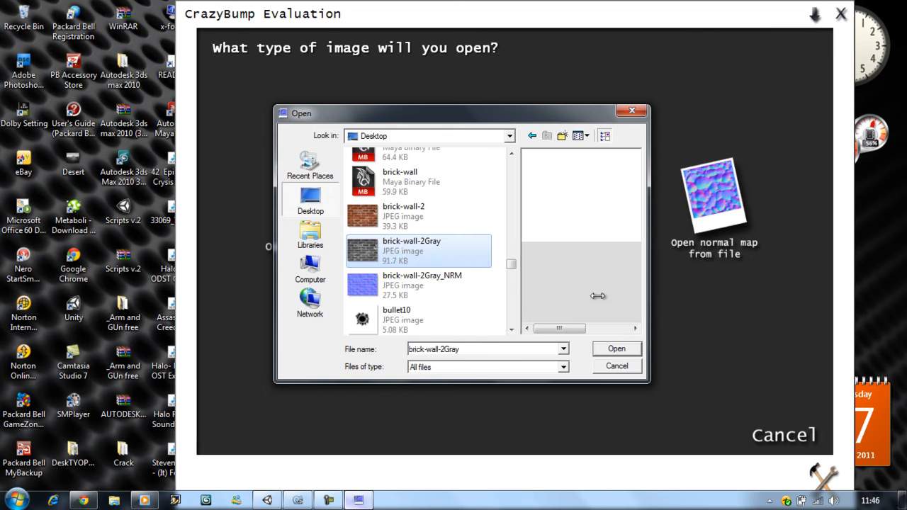
pyautogui.click(615, 365)
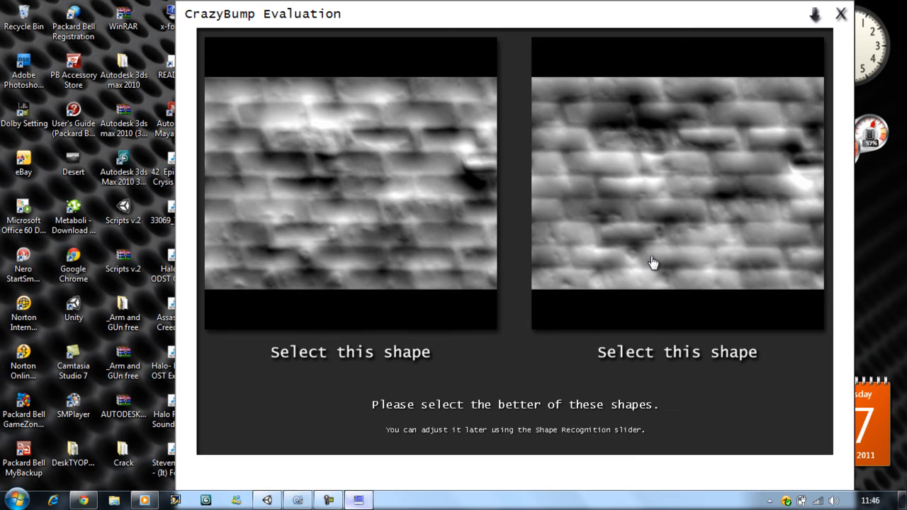
pyautogui.moveTo(658, 213)
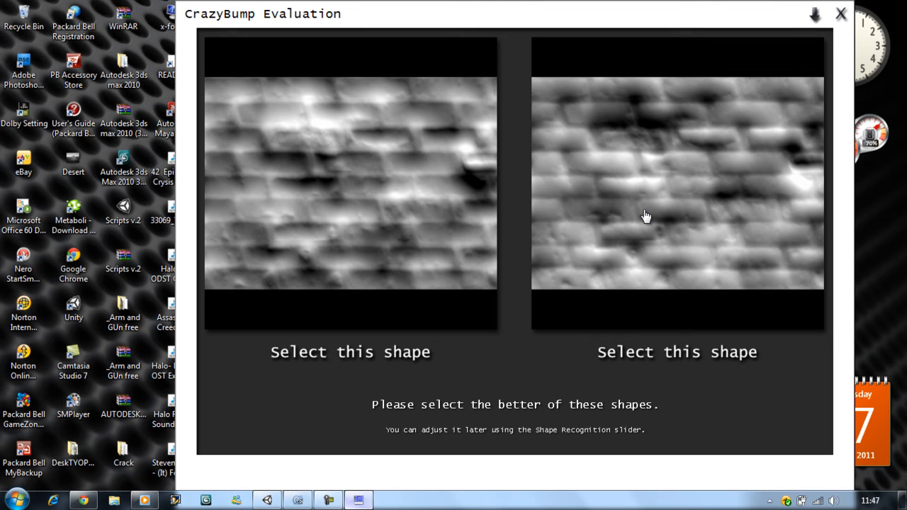
pyautogui.moveTo(350, 207)
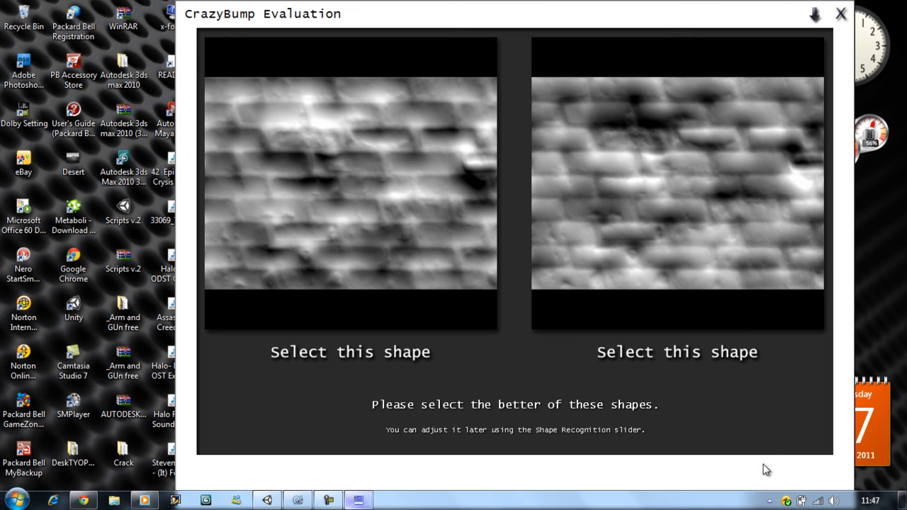
pyautogui.moveTo(723, 261)
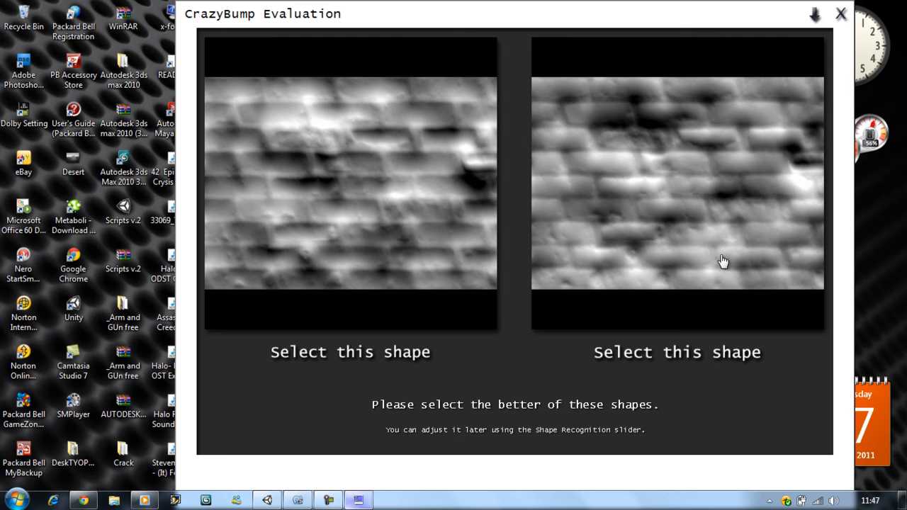
# Select the right-hand brick shape, then rotate and relight the preview sphere to inspect the normal map
pyautogui.click(350, 351)
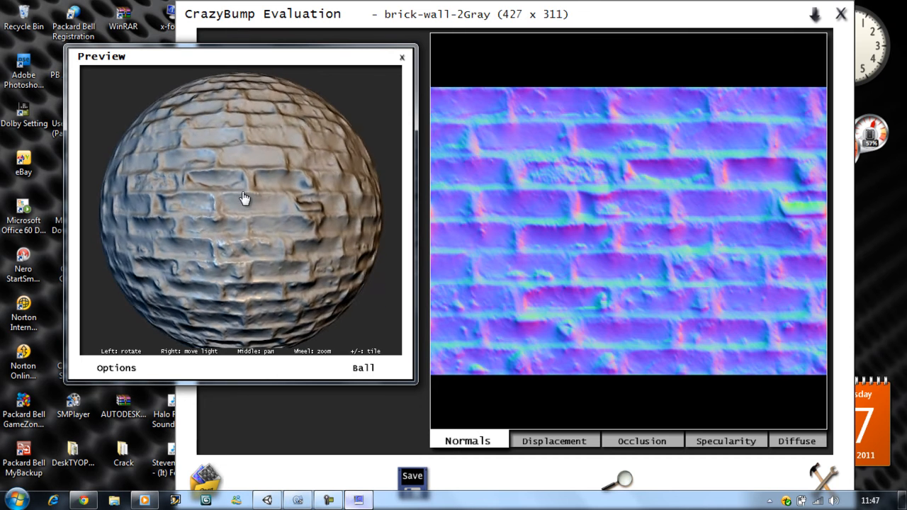
pyautogui.moveTo(244, 197); pyautogui.dragTo(296, 201)
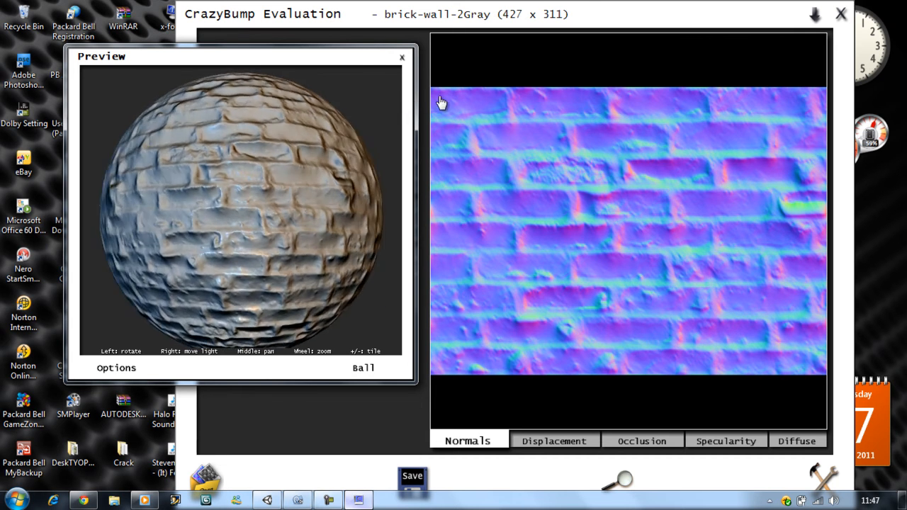
pyautogui.moveTo(440, 102); pyautogui.dragTo(258, 266)
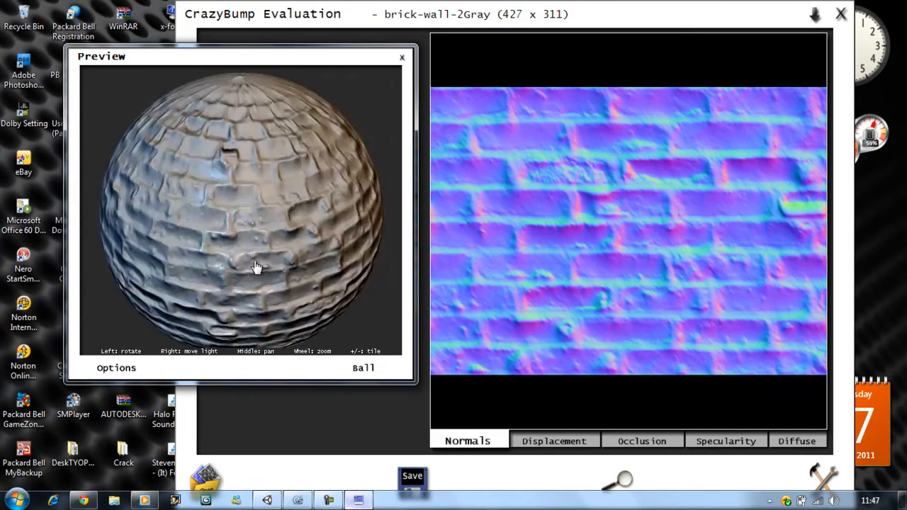
pyautogui.moveTo(258, 267); pyautogui.dragTo(321, 181)
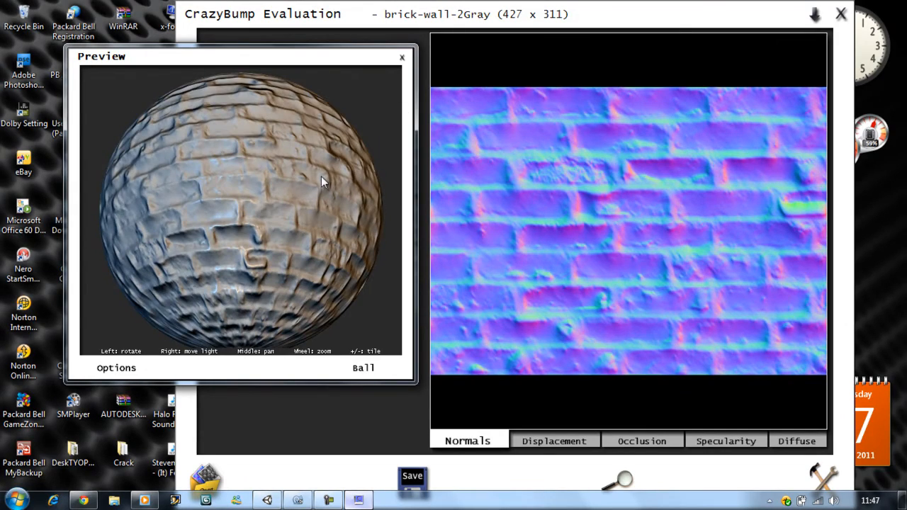
pyautogui.moveTo(322, 181); pyautogui.dragTo(266, 125)
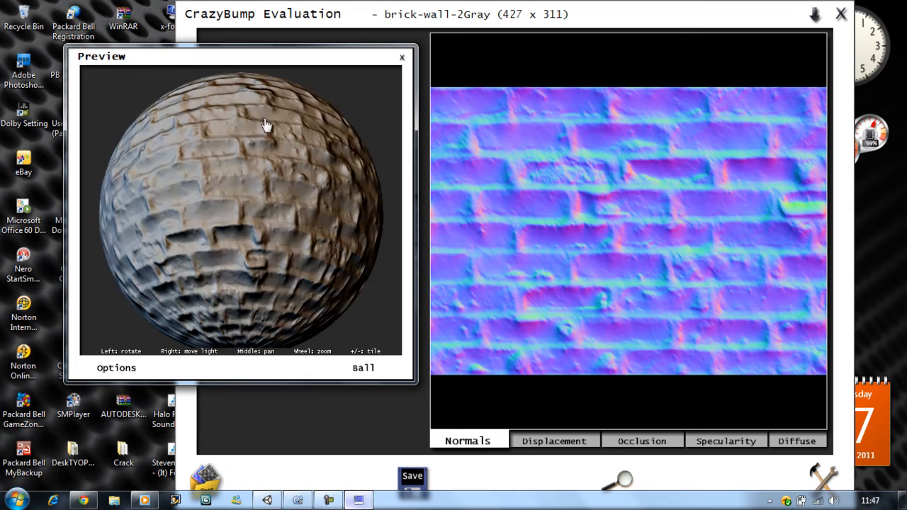
pyautogui.moveTo(267, 124); pyautogui.dragTo(346, 248)
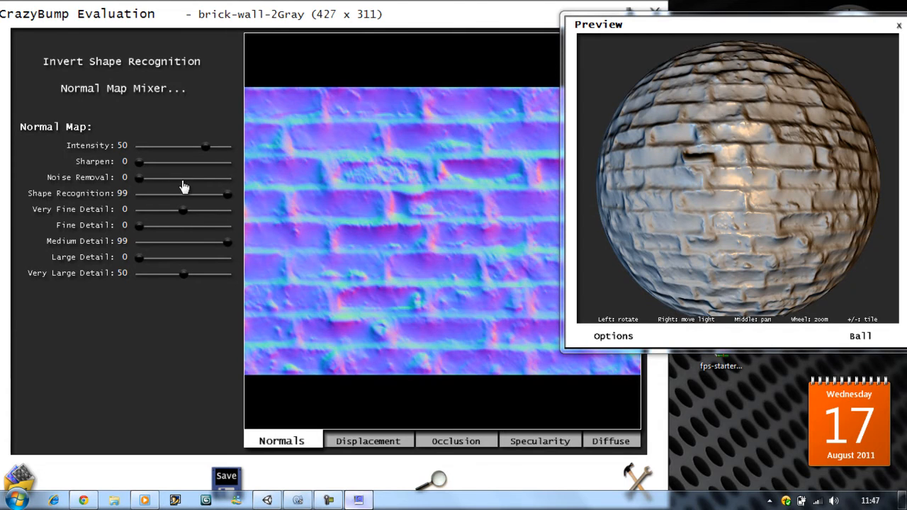
# Raise the normal map's Intensity to 99, Sharpen to 57 and Very Fine Detail to 50
pyautogui.moveTo(206, 144); pyautogui.dragTo(227, 144)
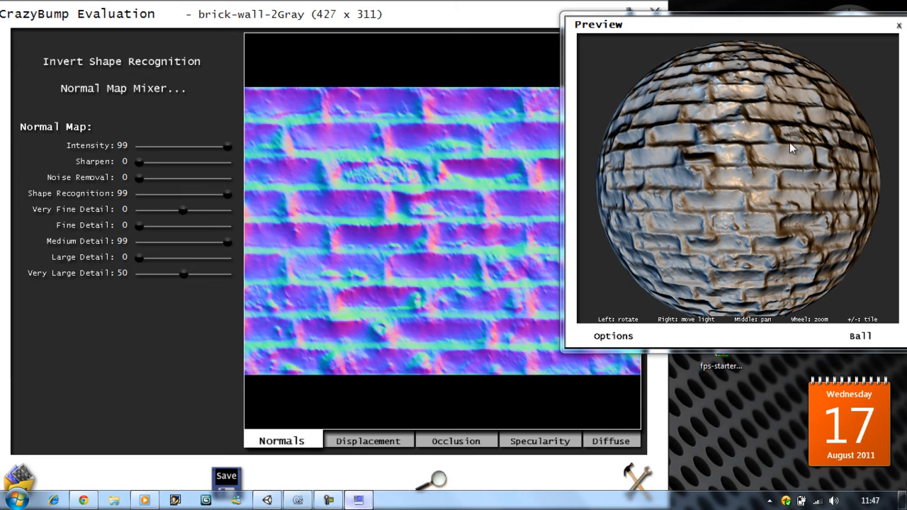
pyautogui.moveTo(139, 169)
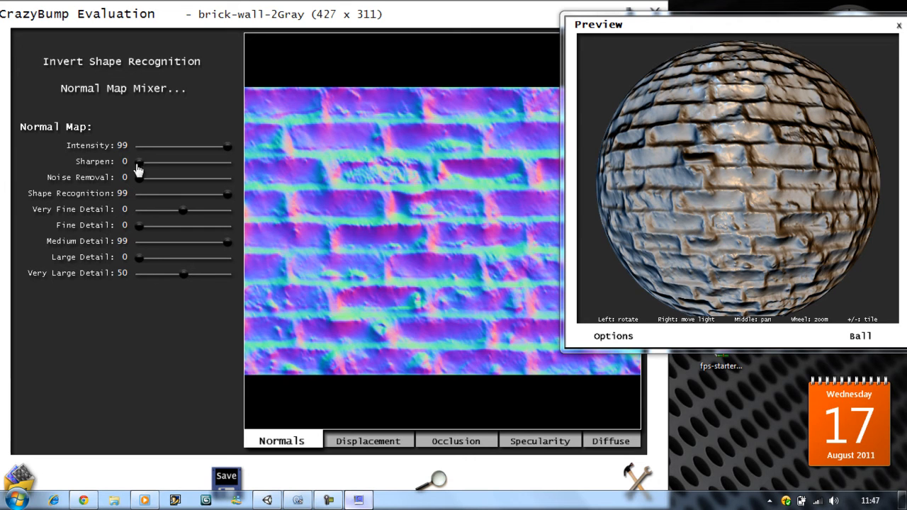
pyautogui.moveTo(139, 161); pyautogui.dragTo(190, 162)
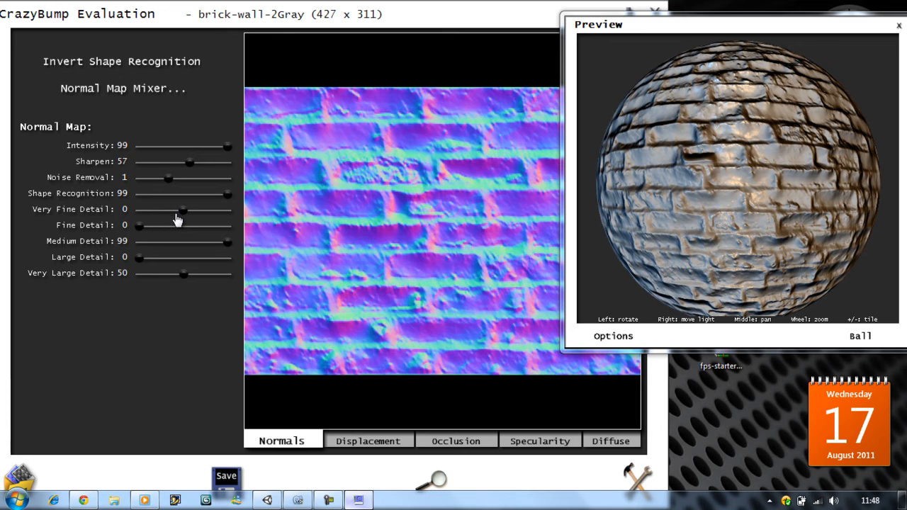
pyautogui.moveTo(183, 210); pyautogui.dragTo(227, 210)
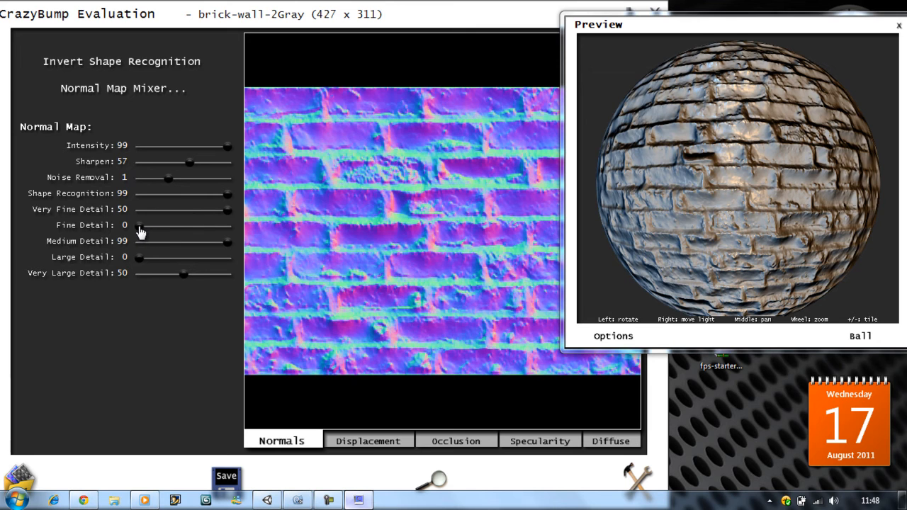
# Raise Fine, Large and Very Large Detail to 99 and check the lit brick preview
pyautogui.moveTo(139, 226); pyautogui.dragTo(226, 225)
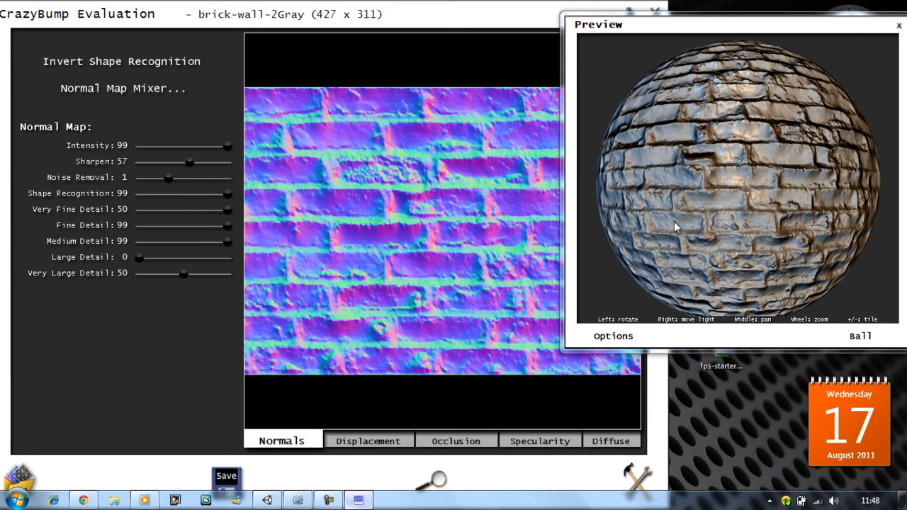
pyautogui.moveTo(139, 258); pyautogui.dragTo(227, 258)
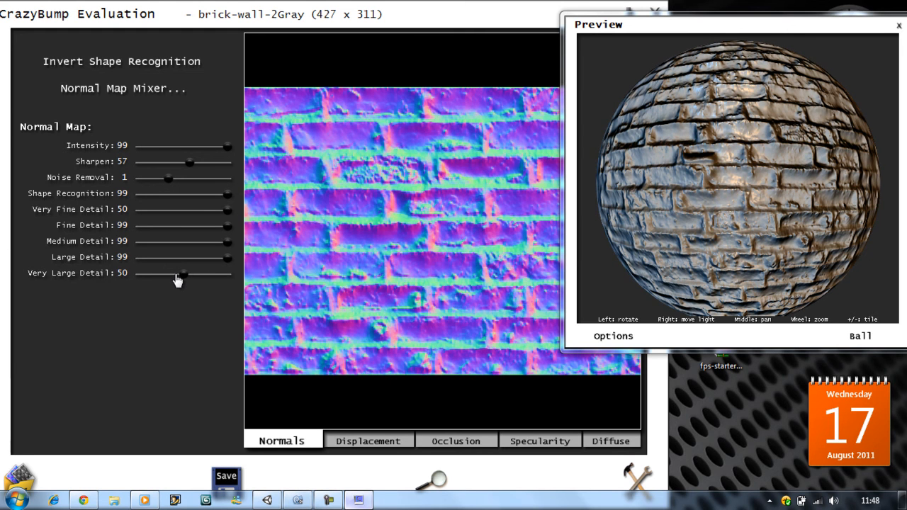
pyautogui.moveTo(185, 275); pyautogui.dragTo(227, 275)
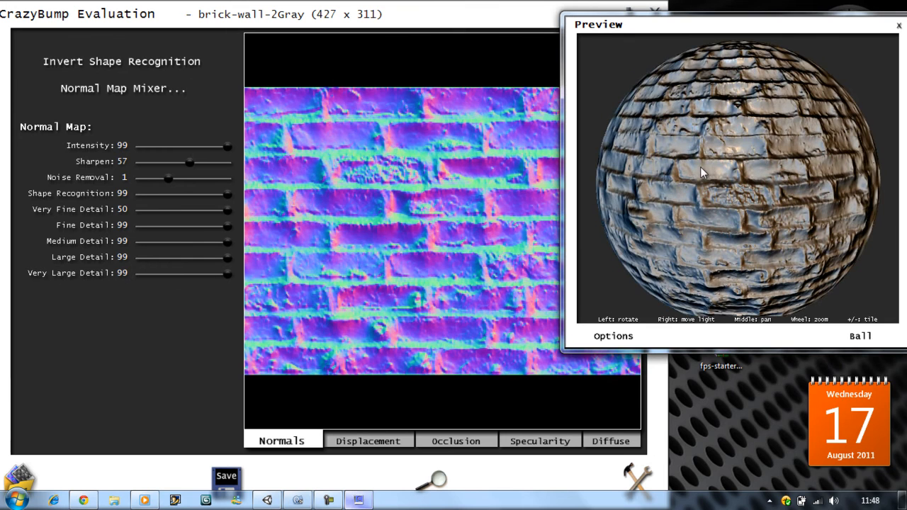
pyautogui.moveTo(702, 173); pyautogui.dragTo(567, 201)
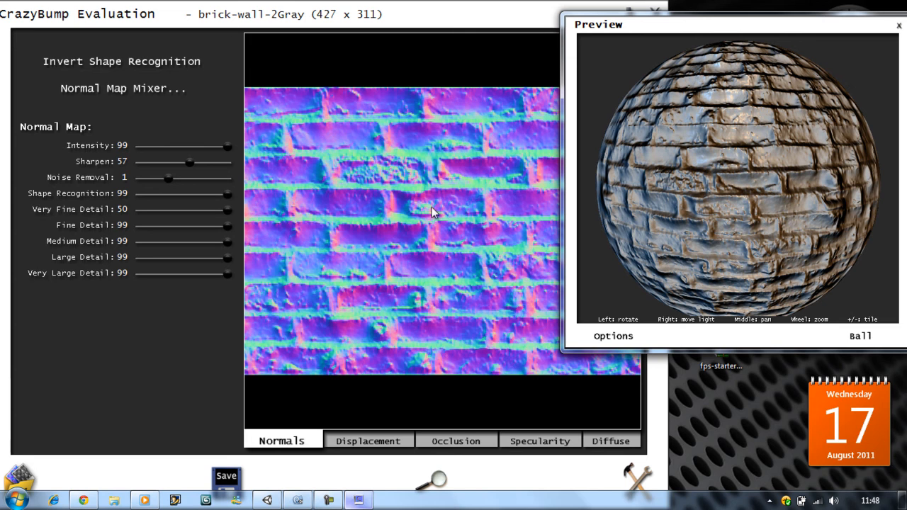
pyautogui.moveTo(419, 210)
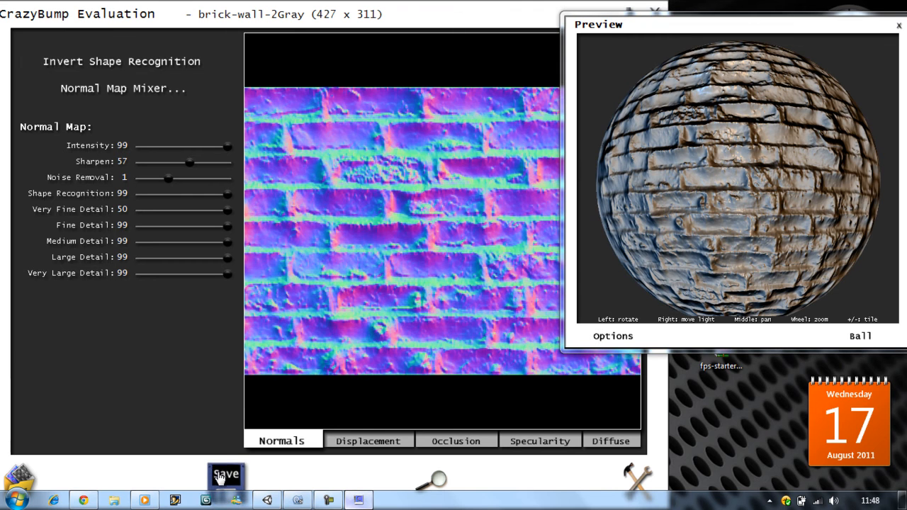
# Save the normal map to a file via Save Normals to File, then close CrazyBump
pyautogui.click(227, 475)
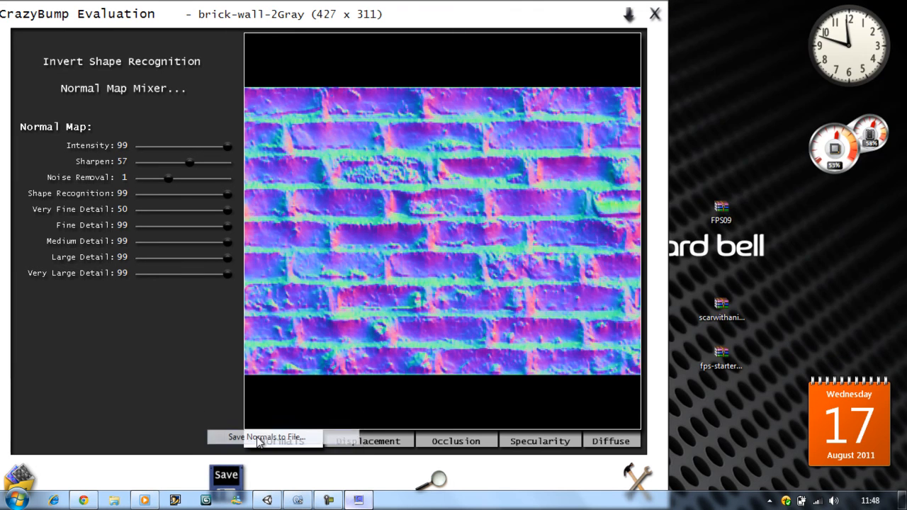
pyautogui.click(267, 437)
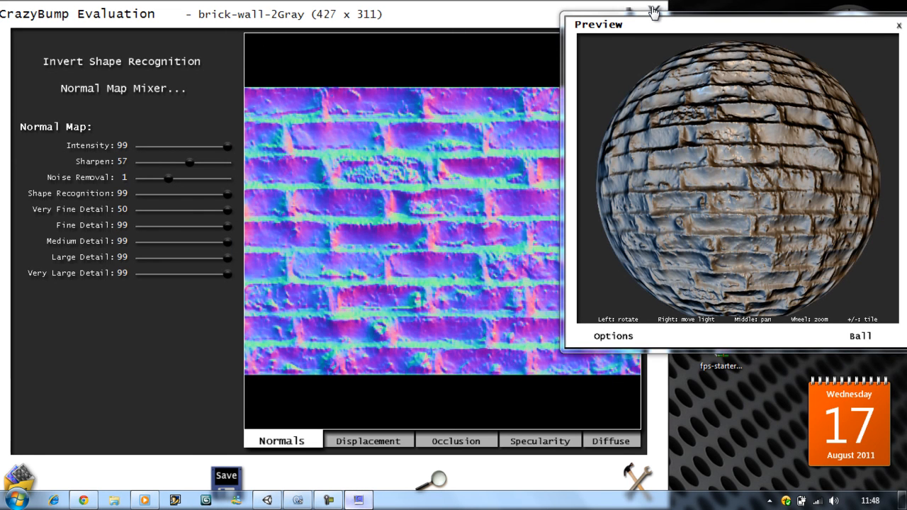
pyautogui.click(630, 11)
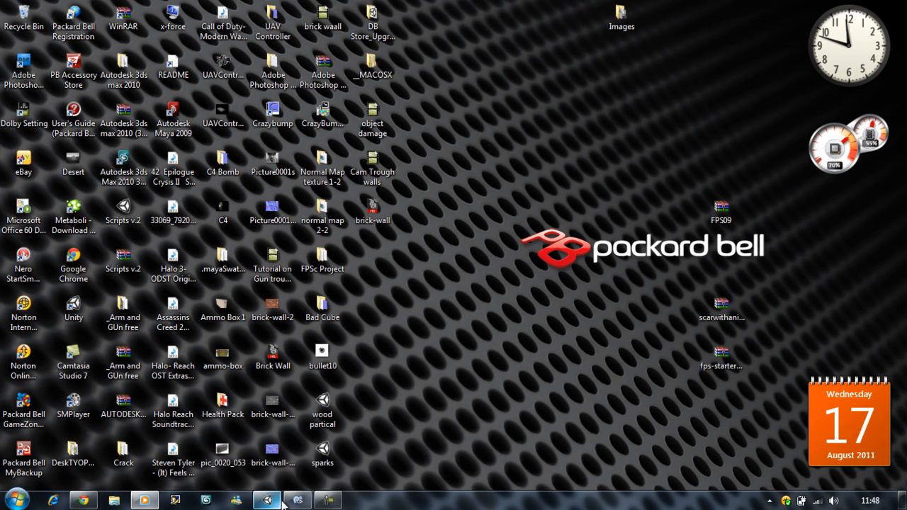
# Restore the Unity editor from the taskbar and maximize it over the Brick Wall scene
pyautogui.click(267, 499)
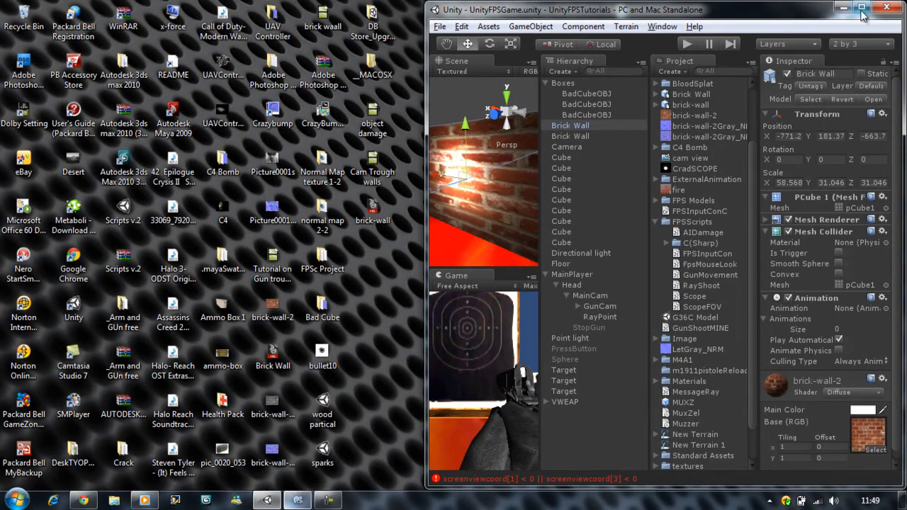
pyautogui.click(862, 8)
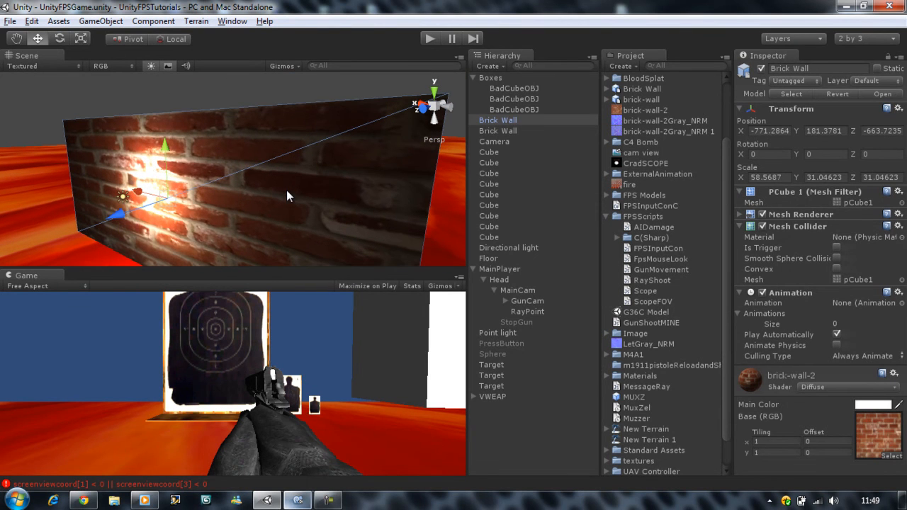
pyautogui.moveTo(885, 391)
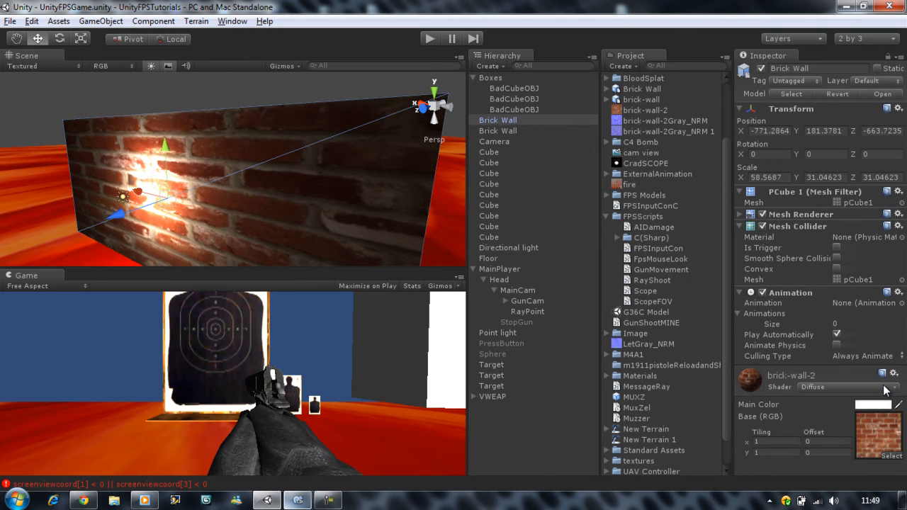
# Set the brick-wall-2 material's shader to Bumped Diffuse
pyautogui.click(847, 387)
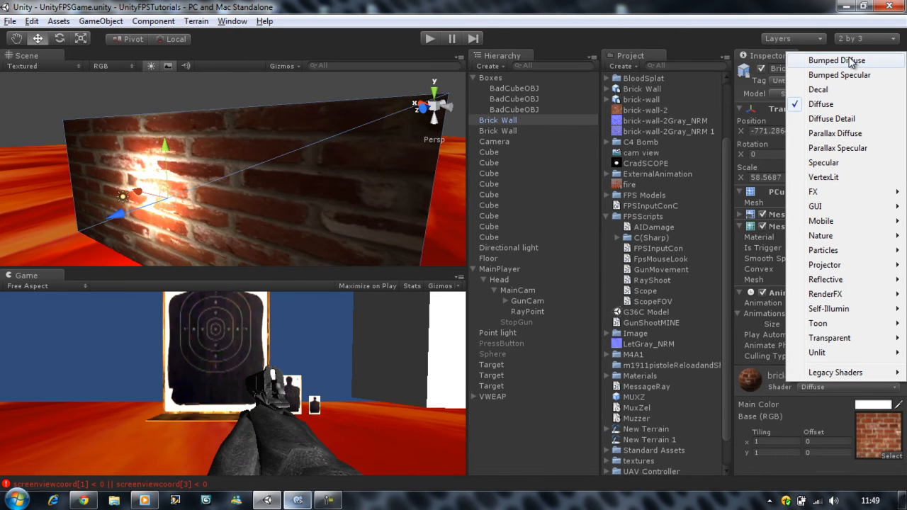
pyautogui.click(836, 60)
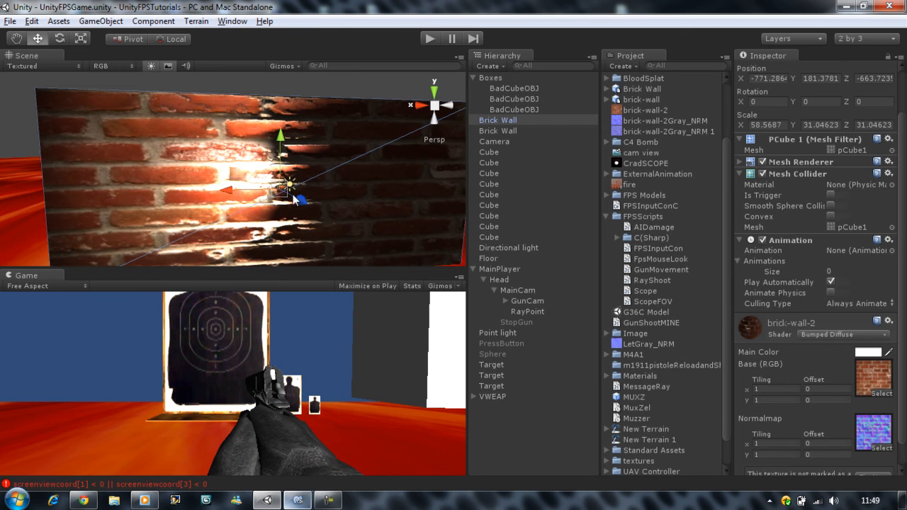
pyautogui.moveTo(295, 186)
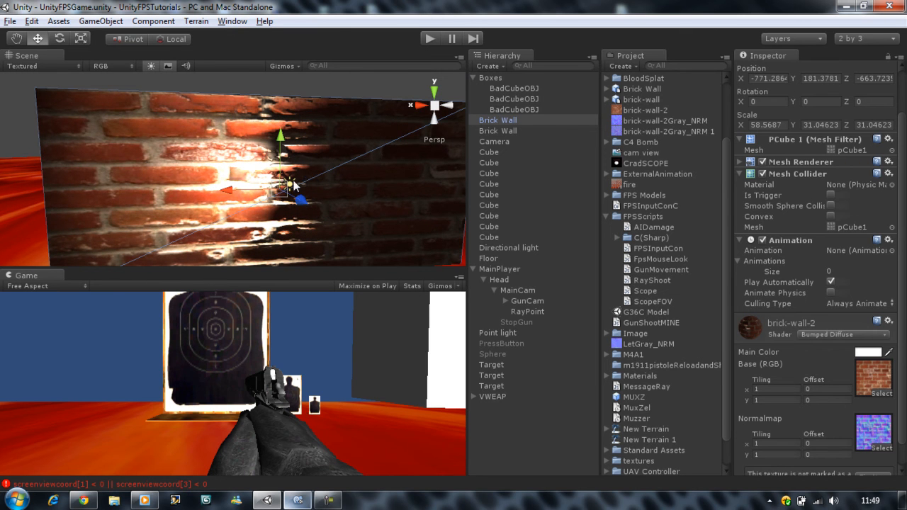
pyautogui.moveTo(300, 190)
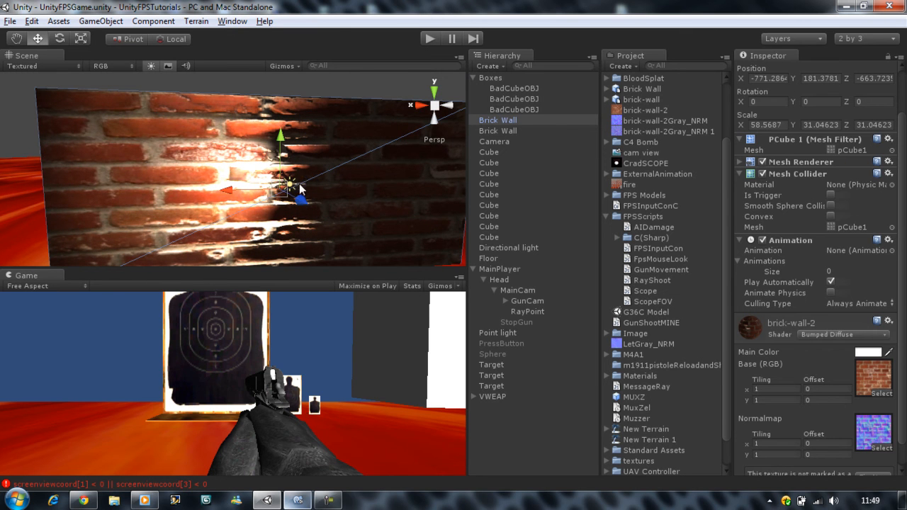
# Select the Point light and move it down, up and along the front of the brick wall
pyautogui.click(498, 333)
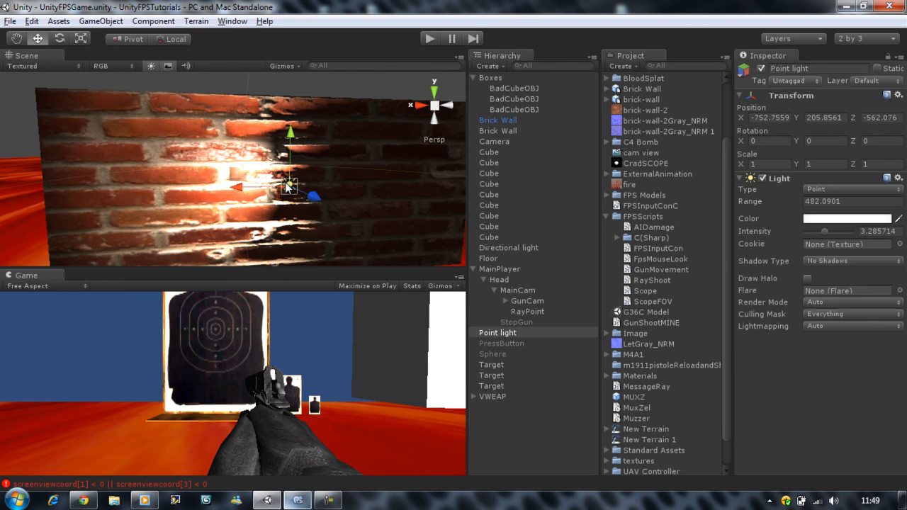
pyautogui.moveTo(291, 186); pyautogui.dragTo(257, 241)
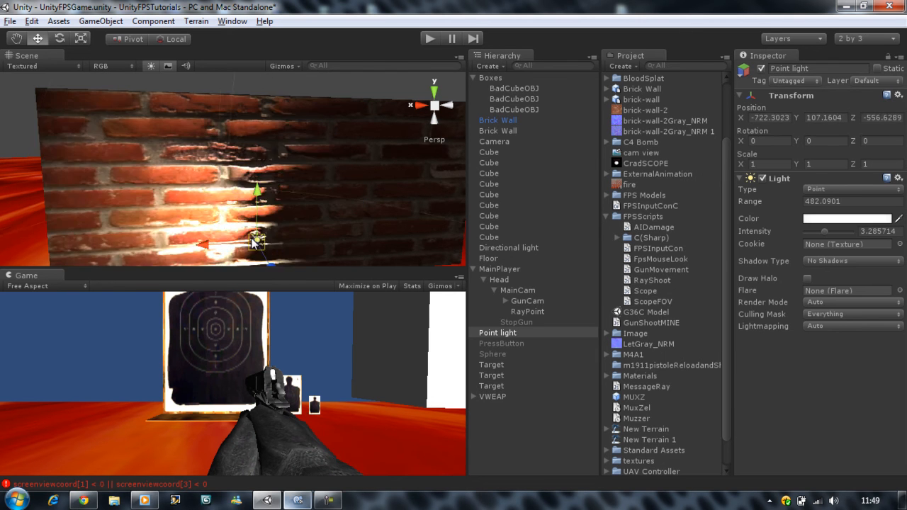
pyautogui.moveTo(255, 241); pyautogui.dragTo(362, 163)
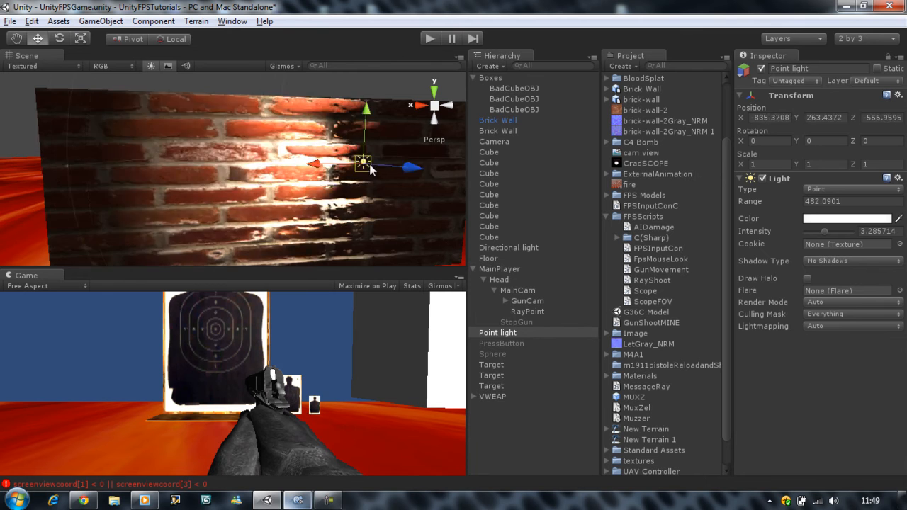
pyautogui.moveTo(366, 163); pyautogui.dragTo(300, 143)
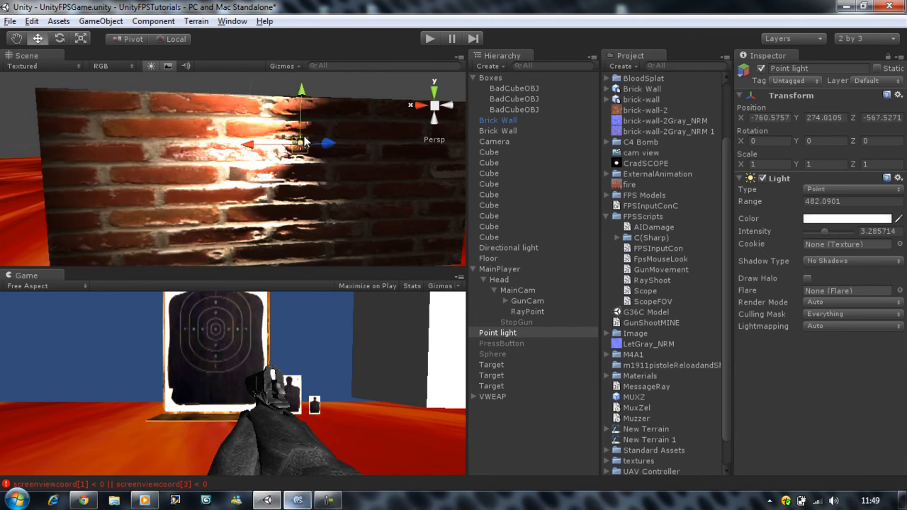
pyautogui.moveTo(300, 142); pyautogui.dragTo(276, 177)
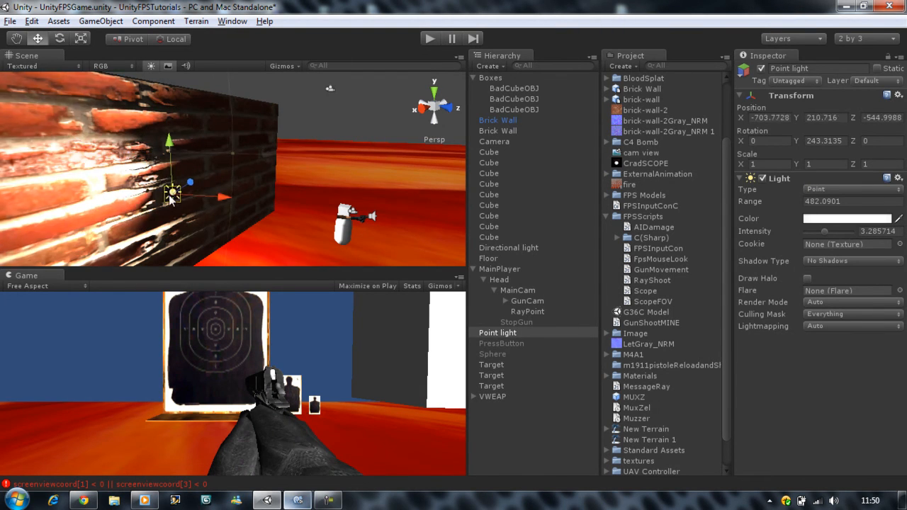
# Move the point light out past the wall's end and back in front of it
pyautogui.moveTo(173, 191); pyautogui.dragTo(248, 153)
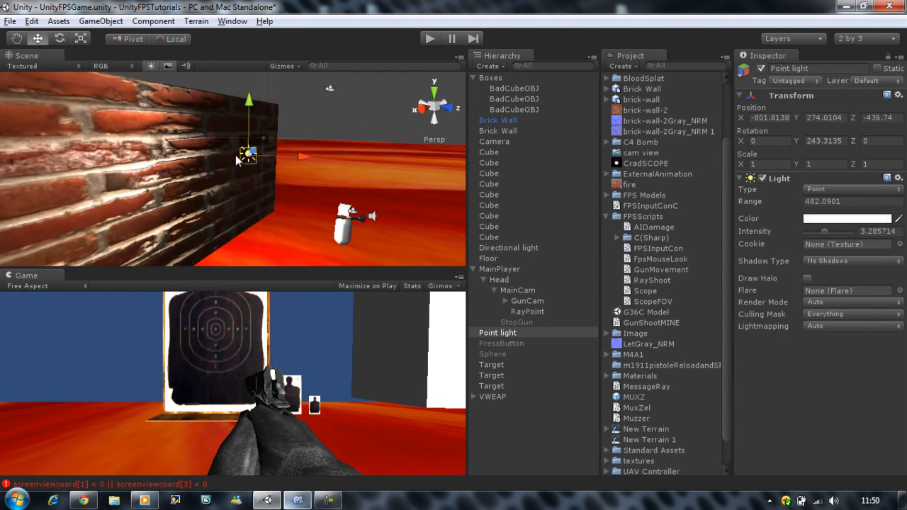
pyautogui.moveTo(248, 153); pyautogui.dragTo(202, 185)
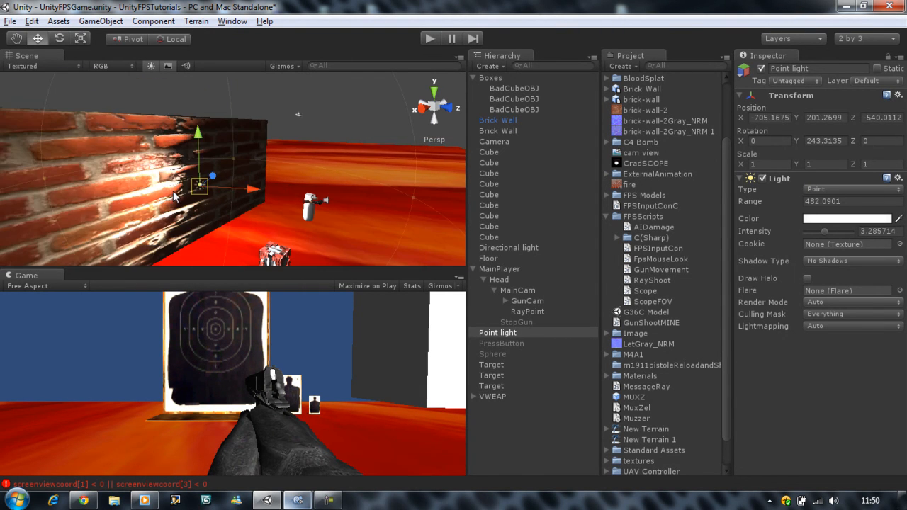